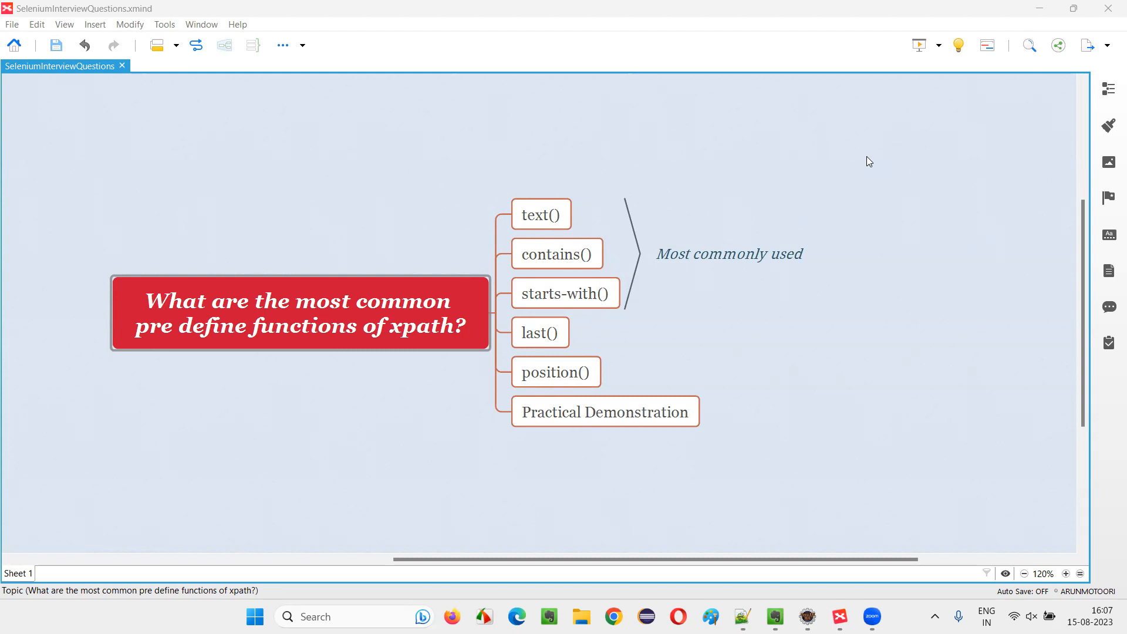
Review the XPath functions map, selecting the central topic and the text(), contains(), position() topics and the summary.
left_click(296, 325)
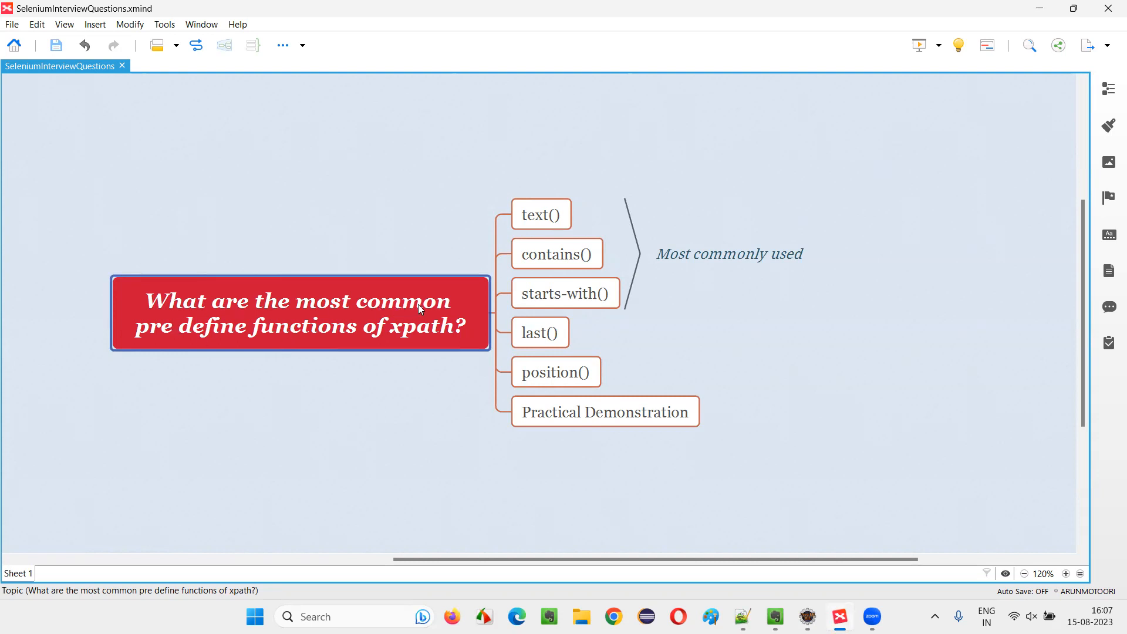
mouse_move(314, 357)
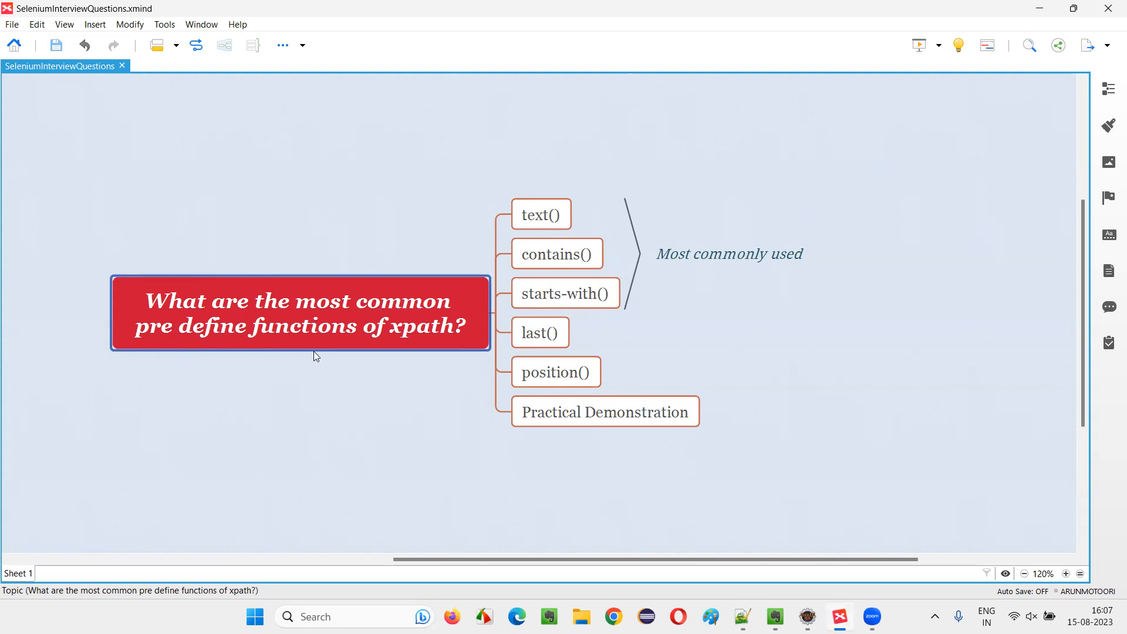
mouse_move(440, 345)
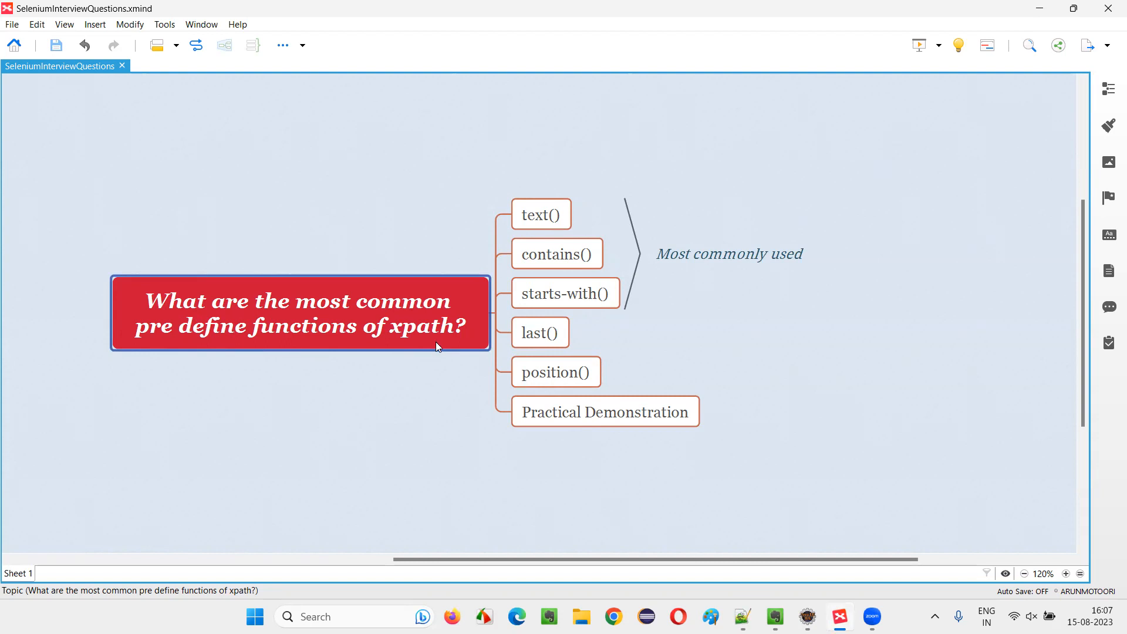
left_click(540, 213)
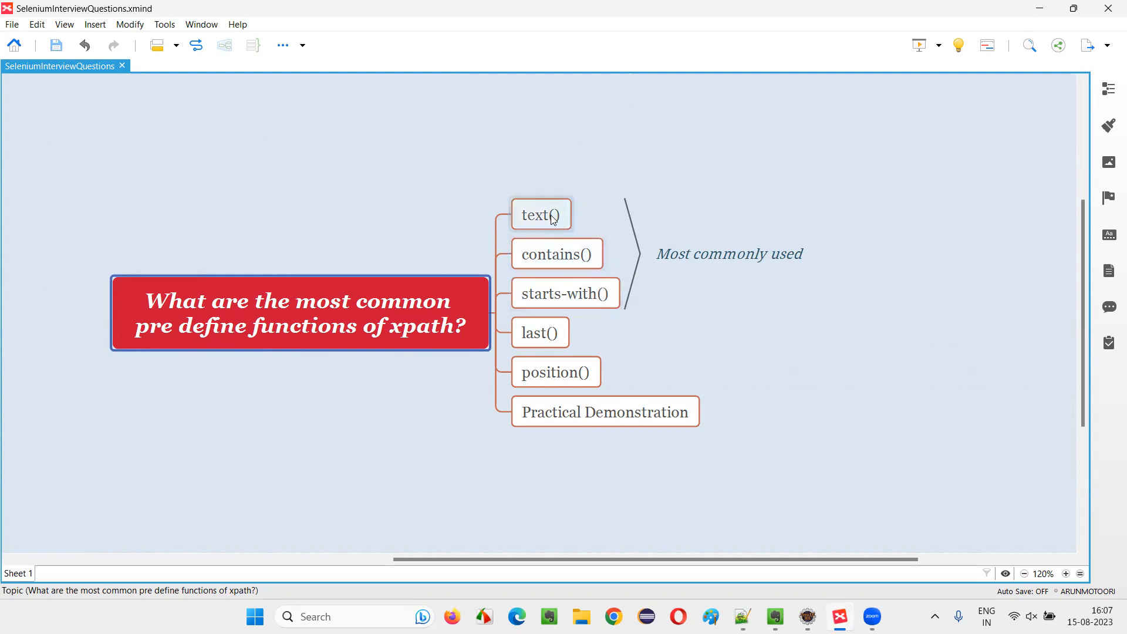
left_click(555, 372)
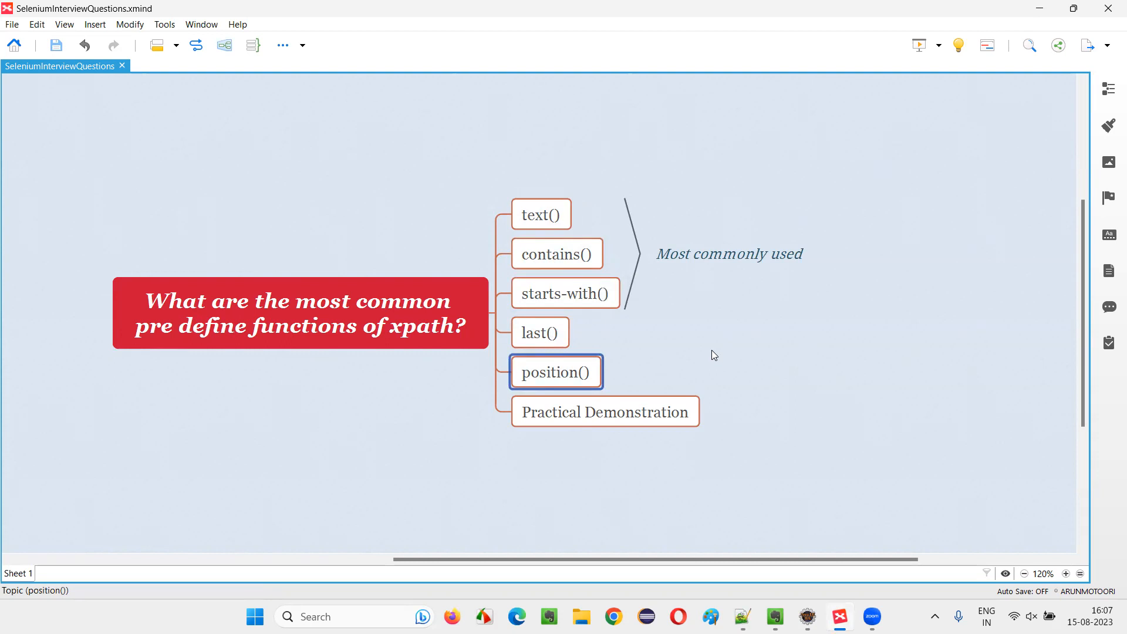
mouse_move(653, 344)
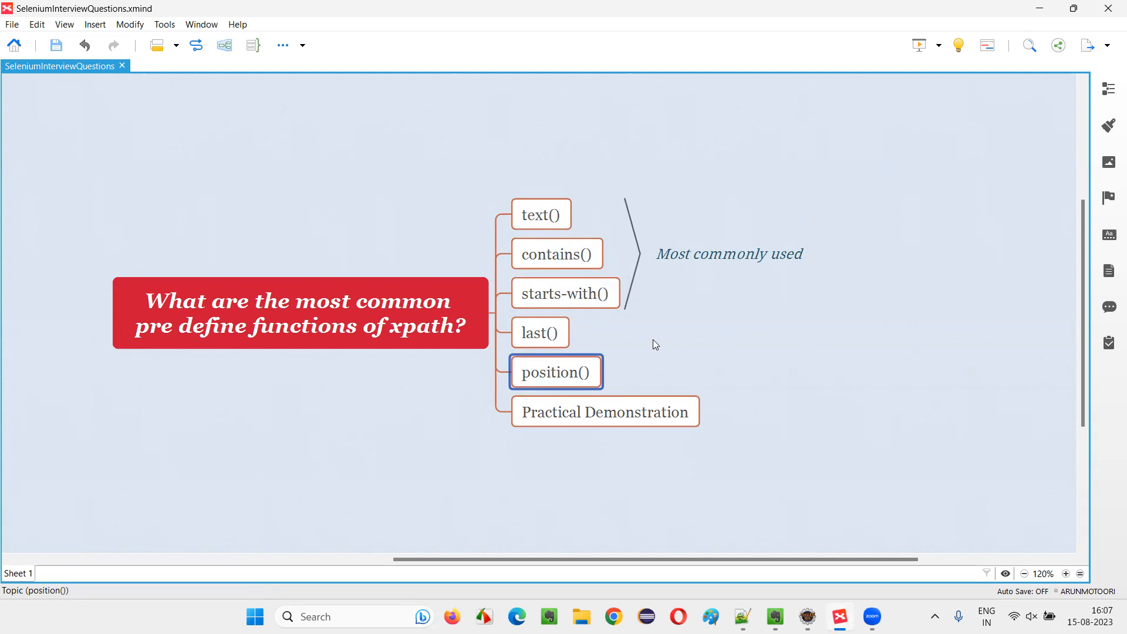
mouse_move(667, 367)
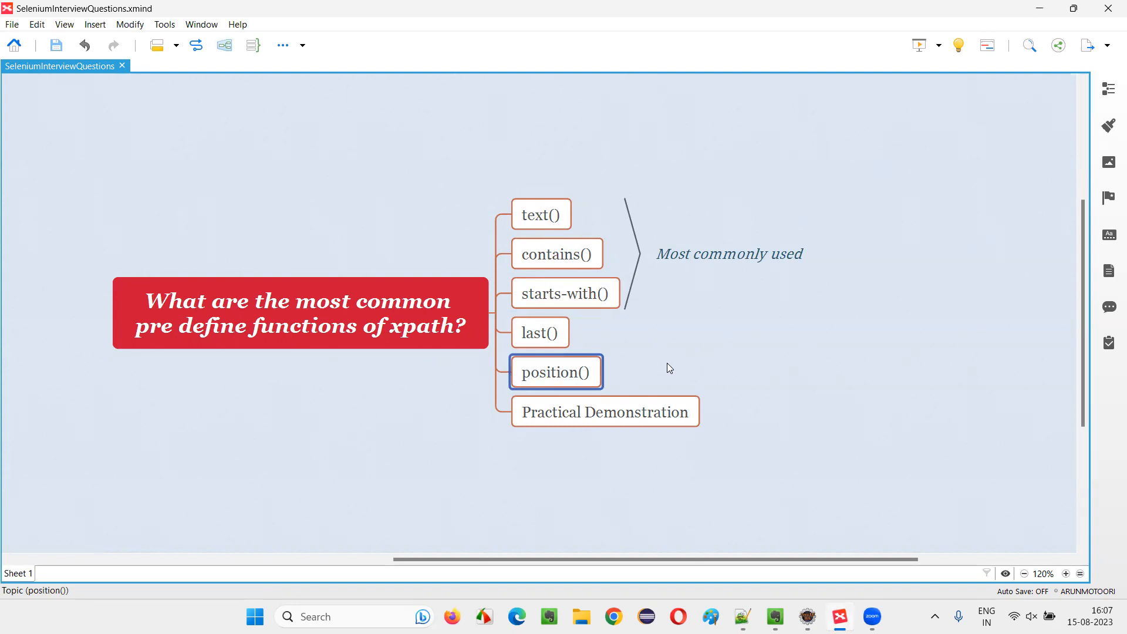
left_click(555, 253)
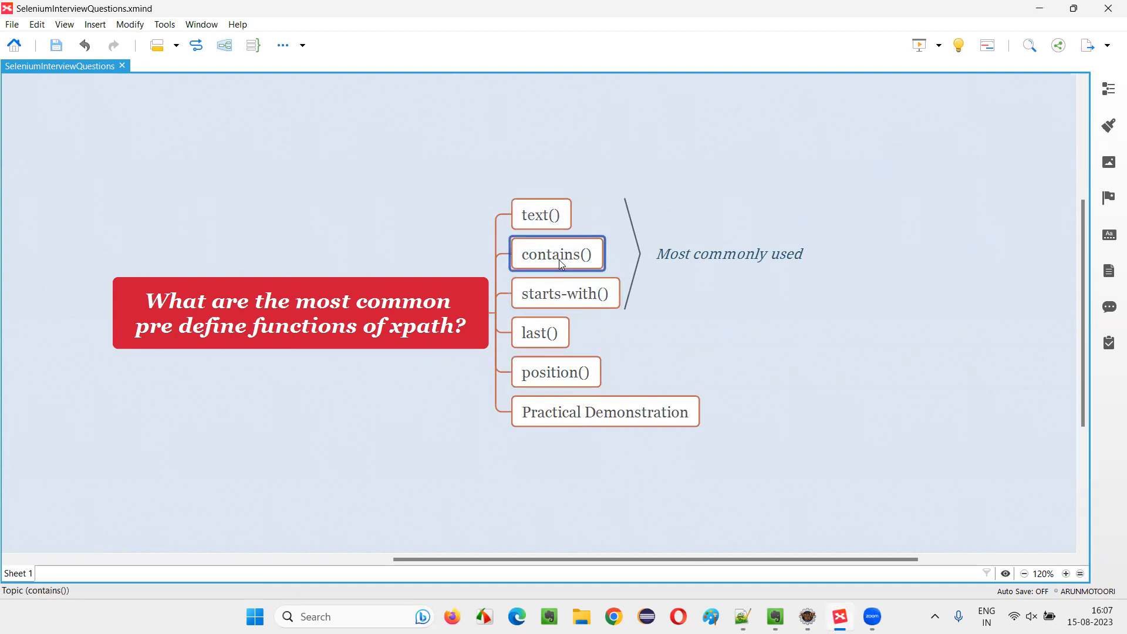
left_click(540, 332)
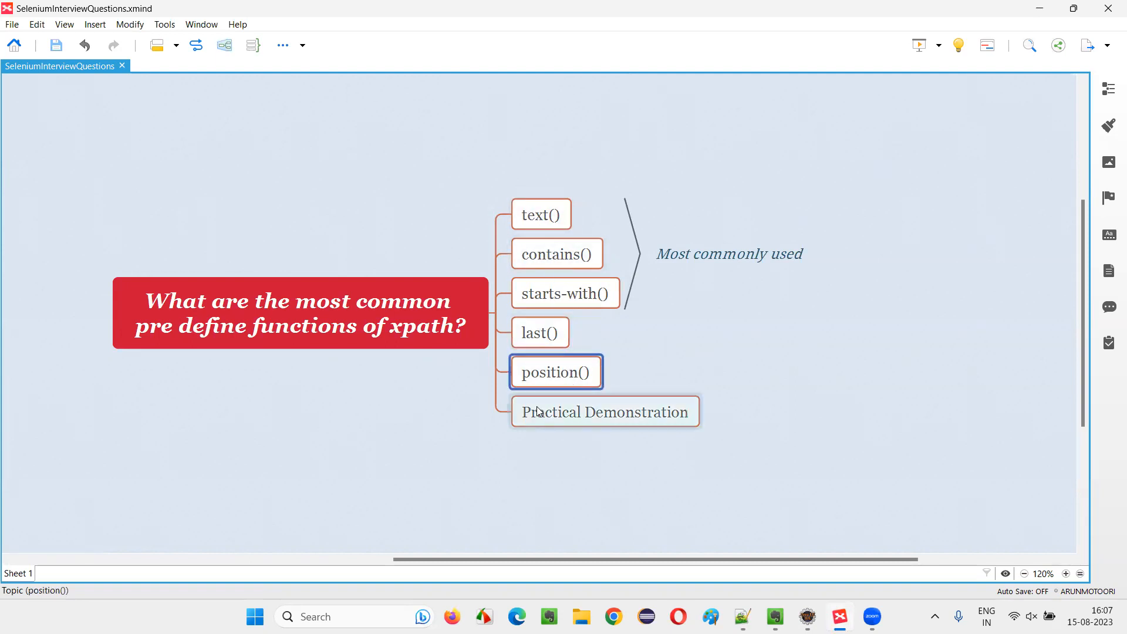
mouse_move(1057, 451)
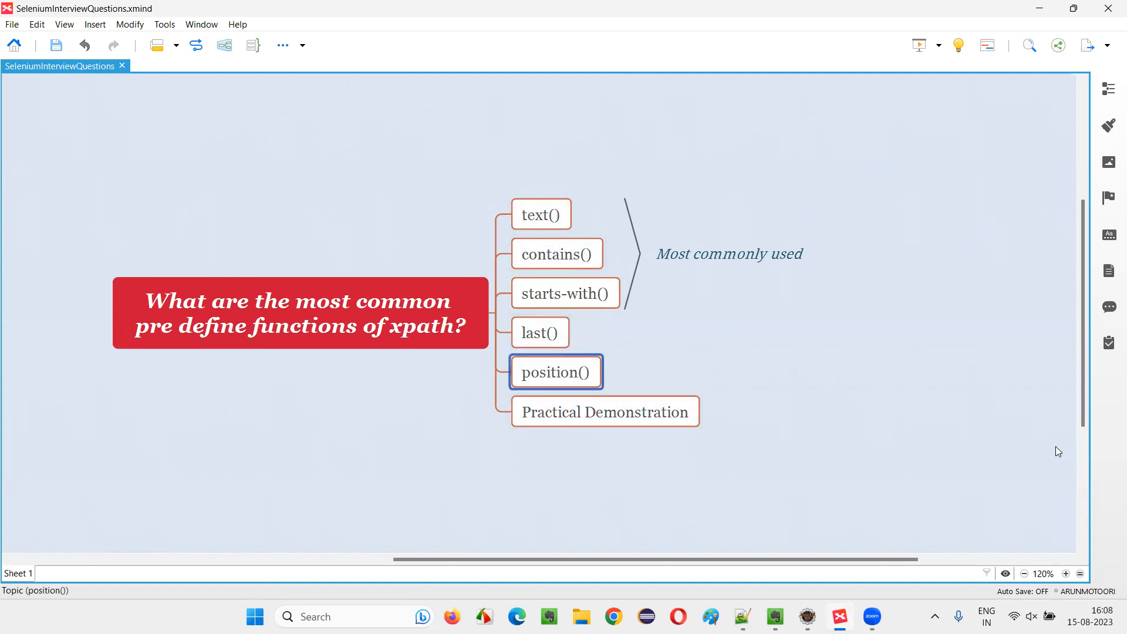
left_click(555, 253)
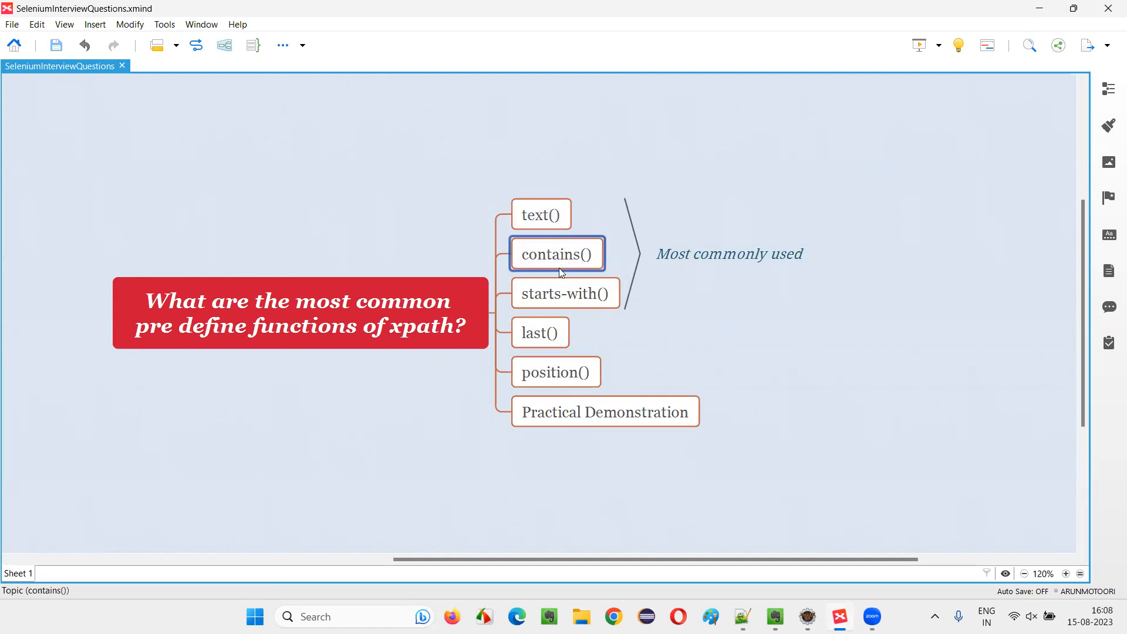
left_click(555, 372)
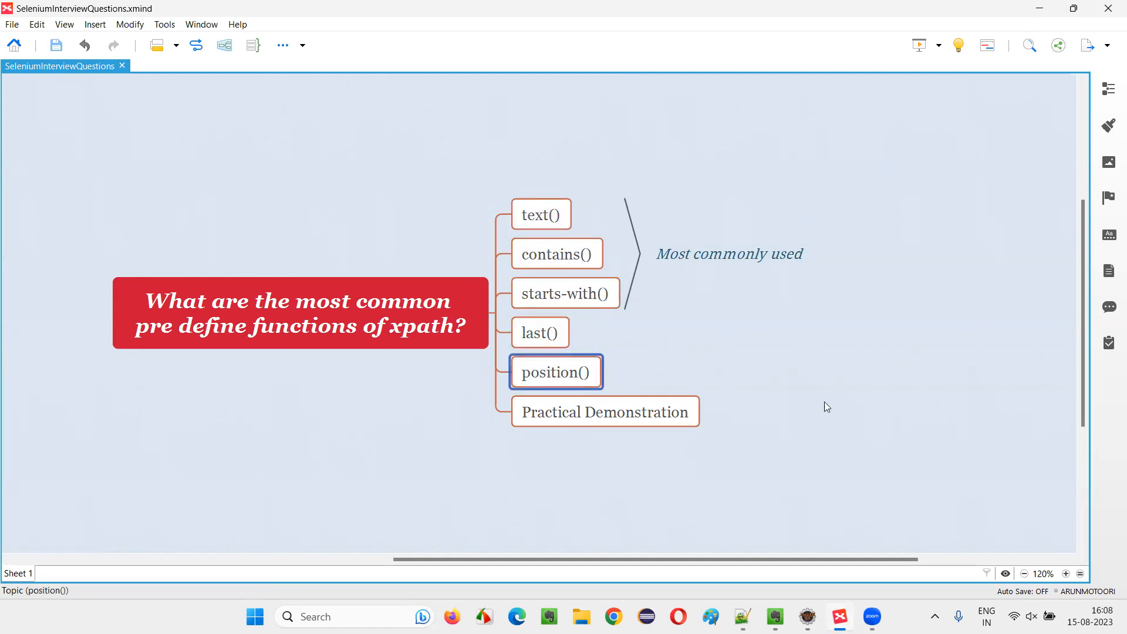
left_click(556, 253)
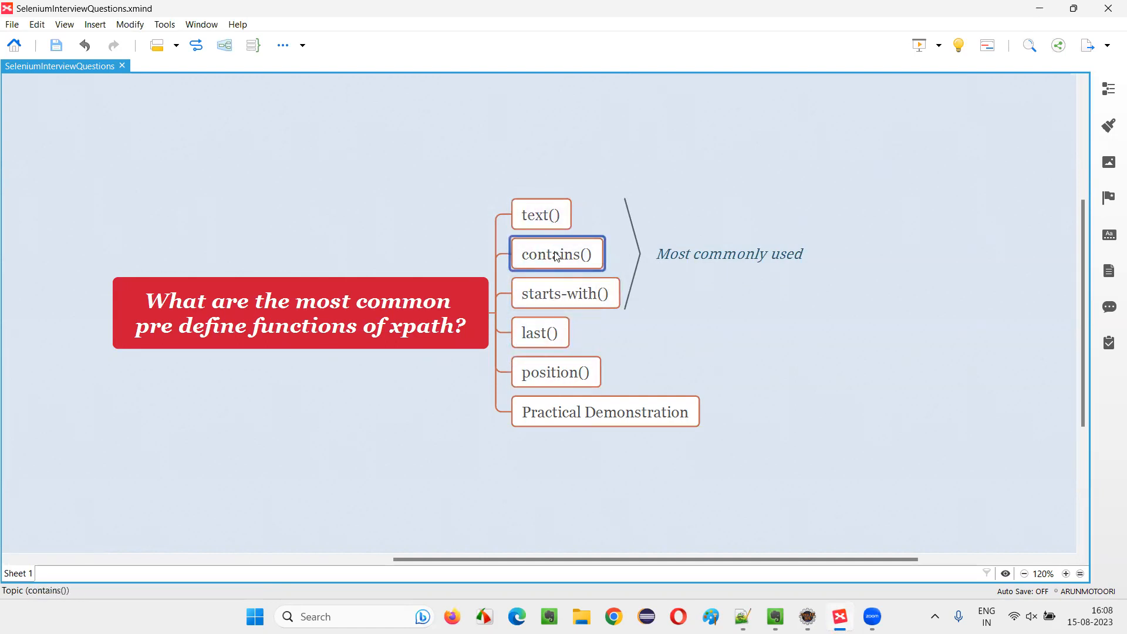
mouse_move(567, 291)
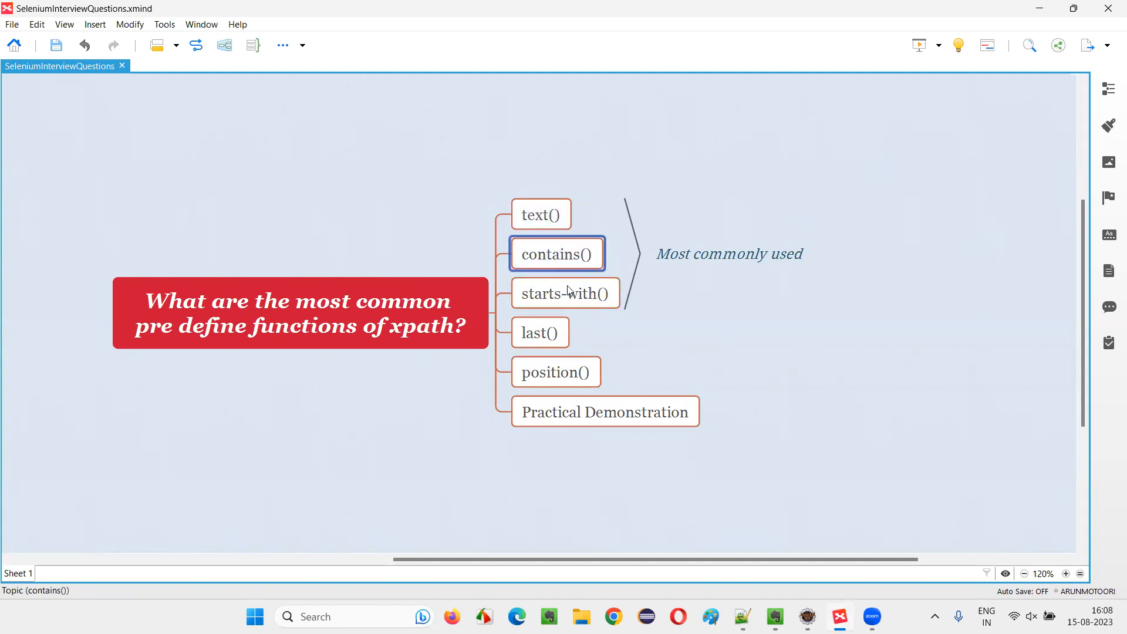
left_click(728, 254)
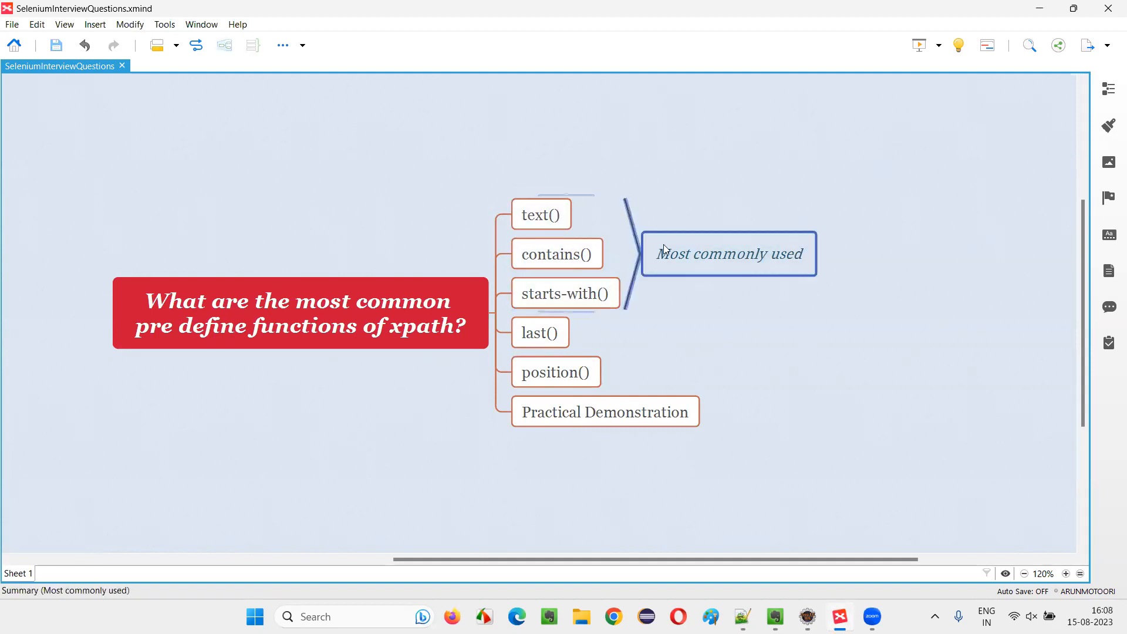
Walk through text(), contains(), starts-with(), position() and last(), ending with text() marked for discussion.
left_click(540, 214)
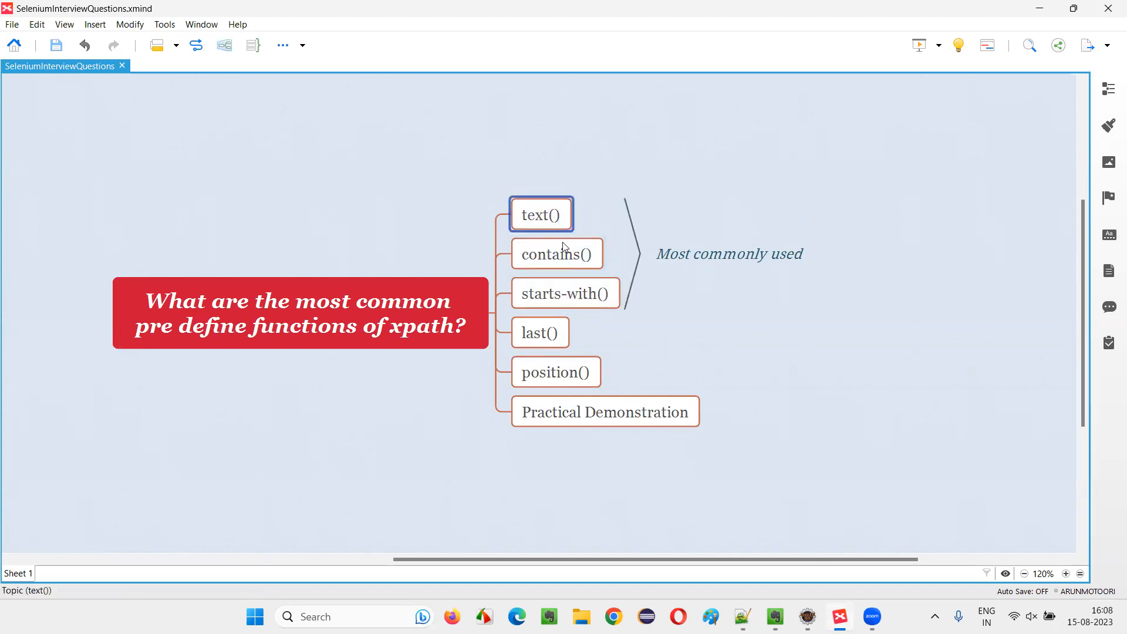
left_click(556, 254)
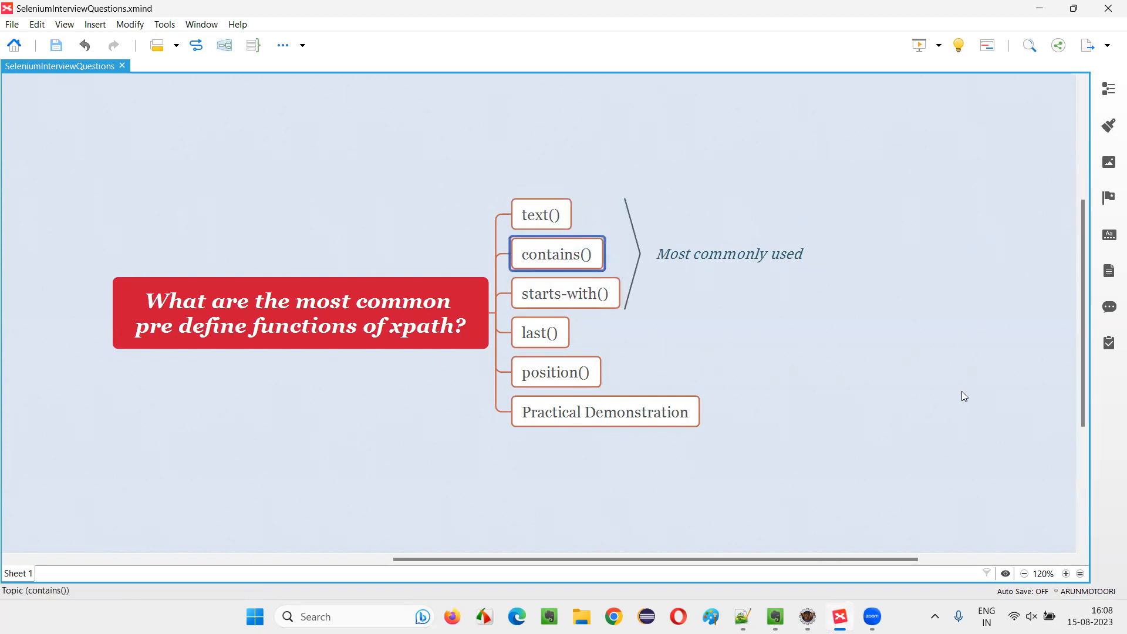
mouse_move(721, 322)
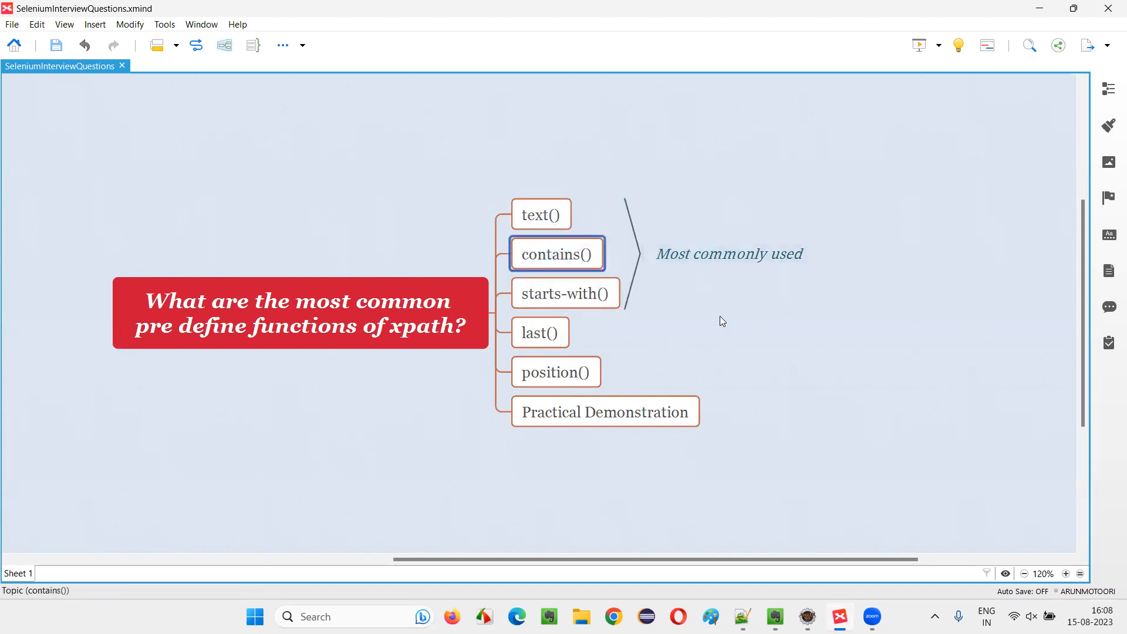
left_click(565, 293)
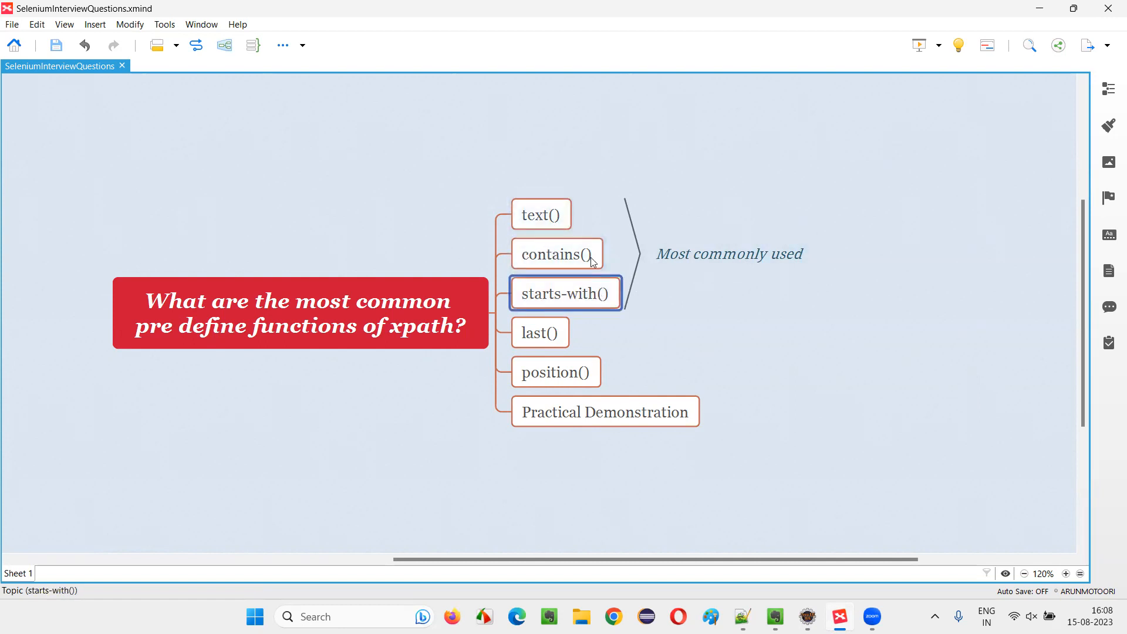
mouse_move(562, 295)
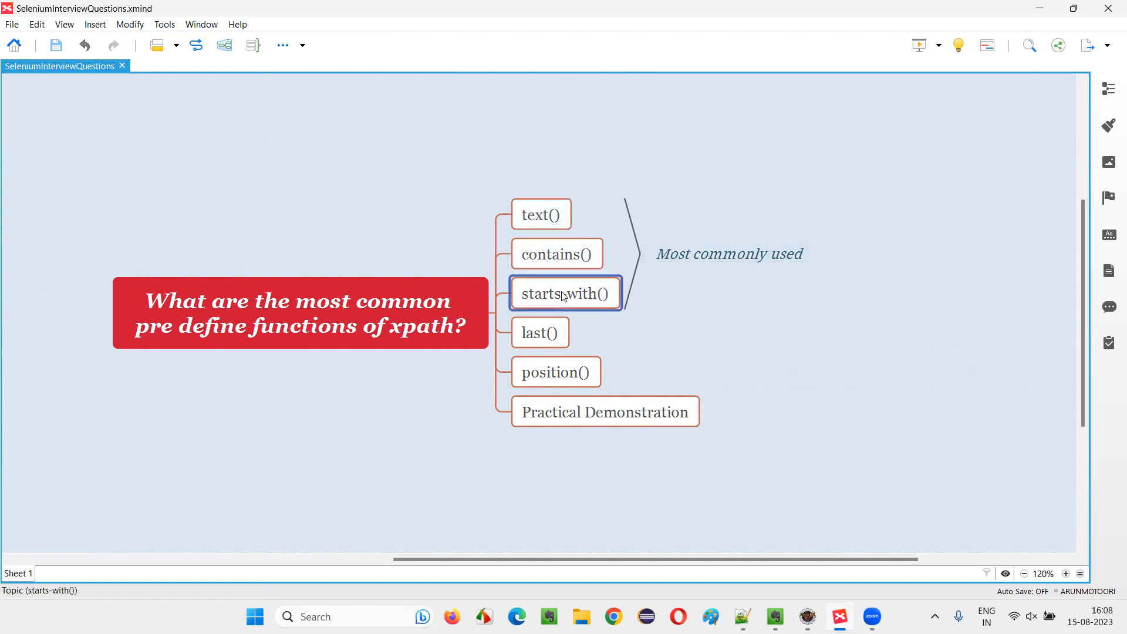
left_click(540, 213)
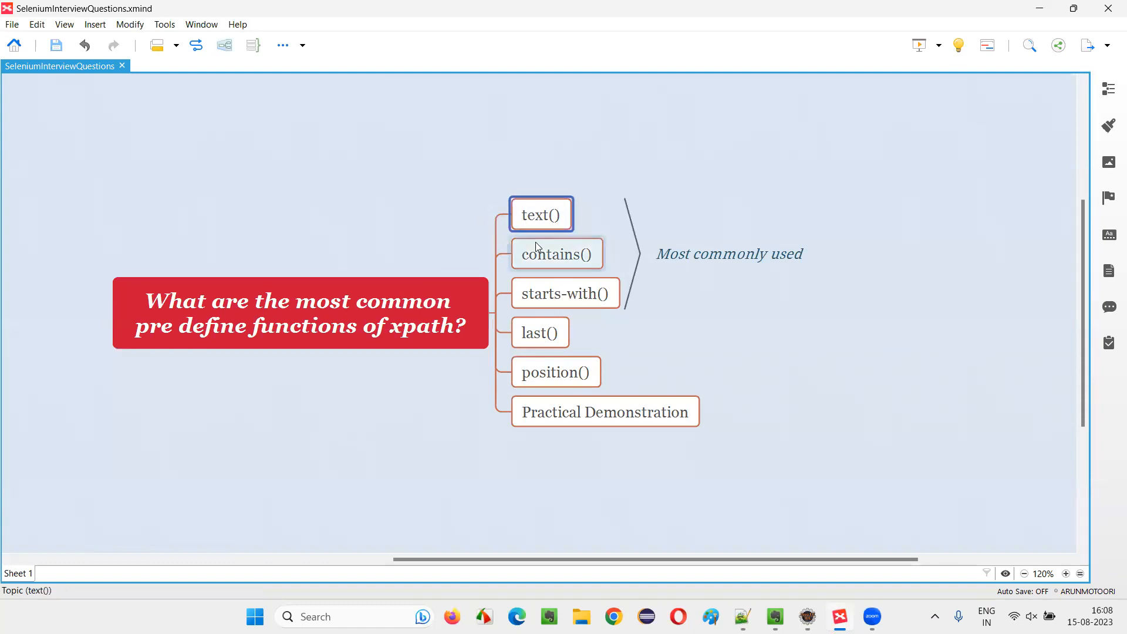
left_click(564, 294)
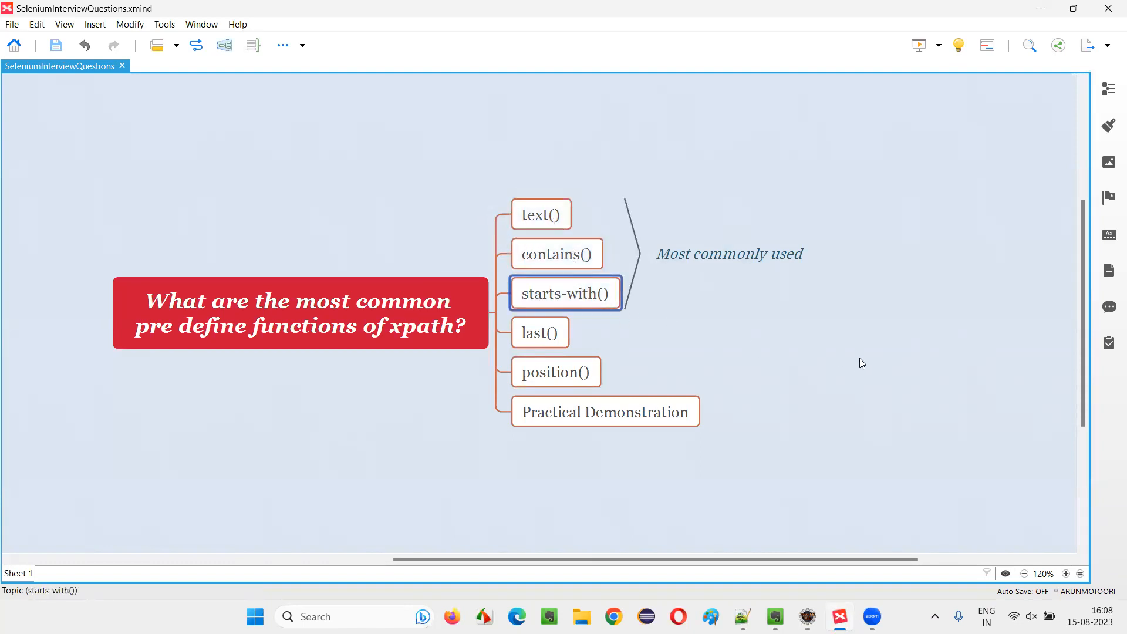
left_click(555, 372)
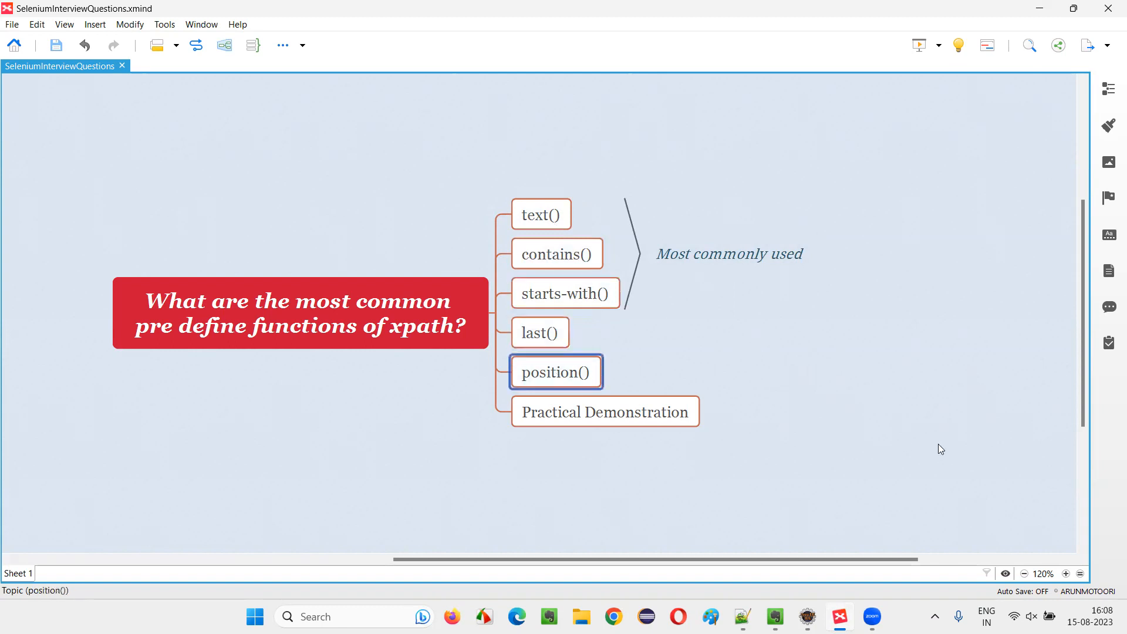
mouse_move(688, 380)
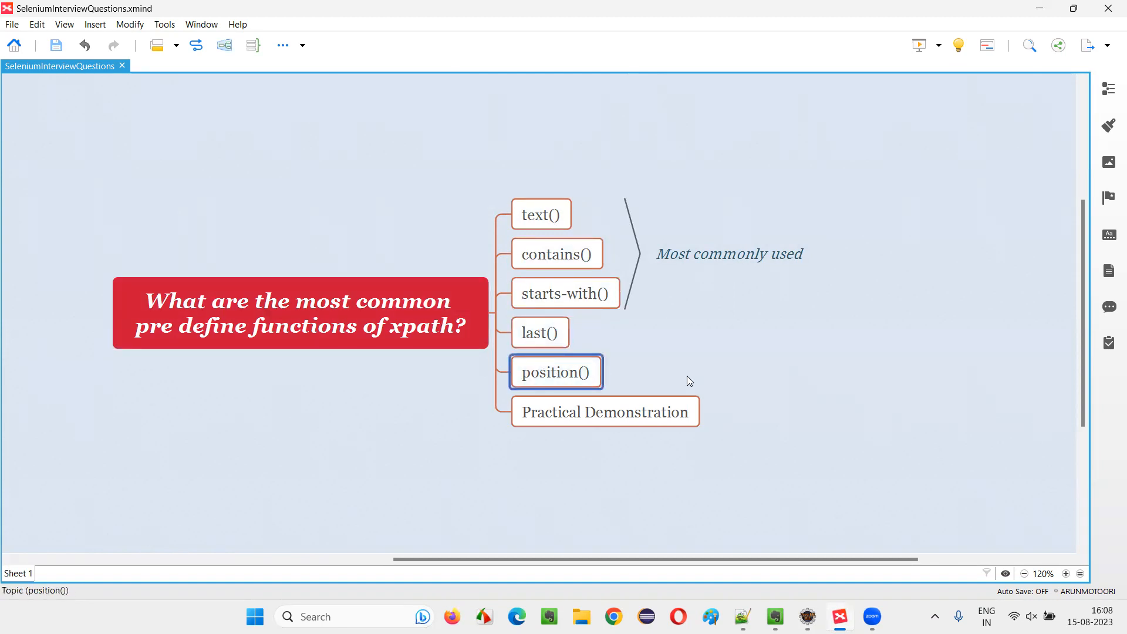
left_click(540, 333)
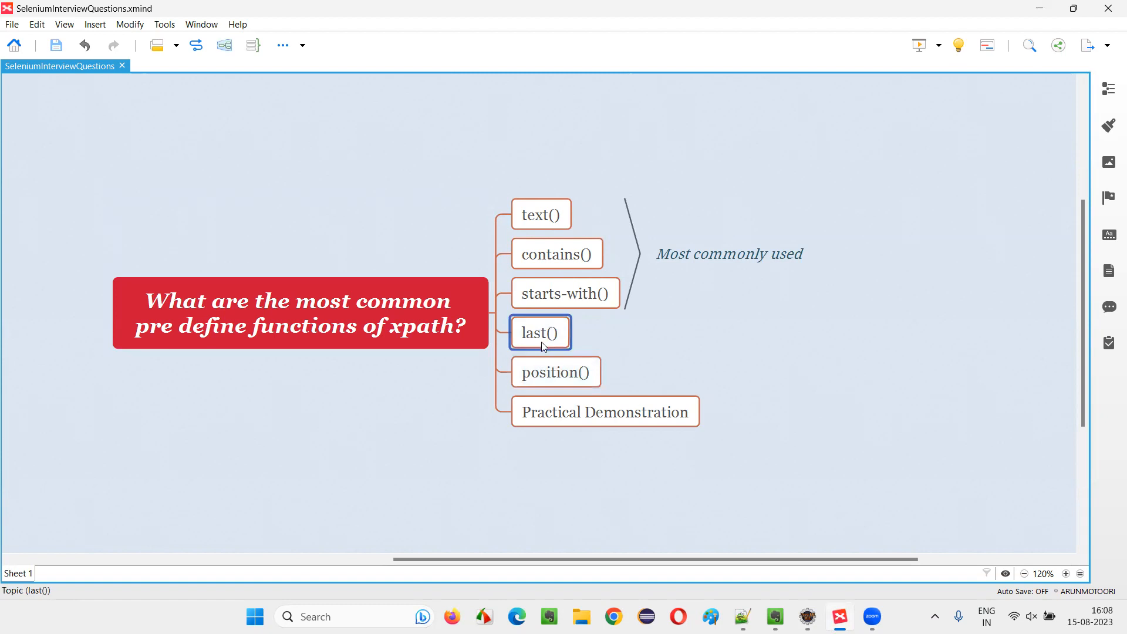
mouse_move(562, 226)
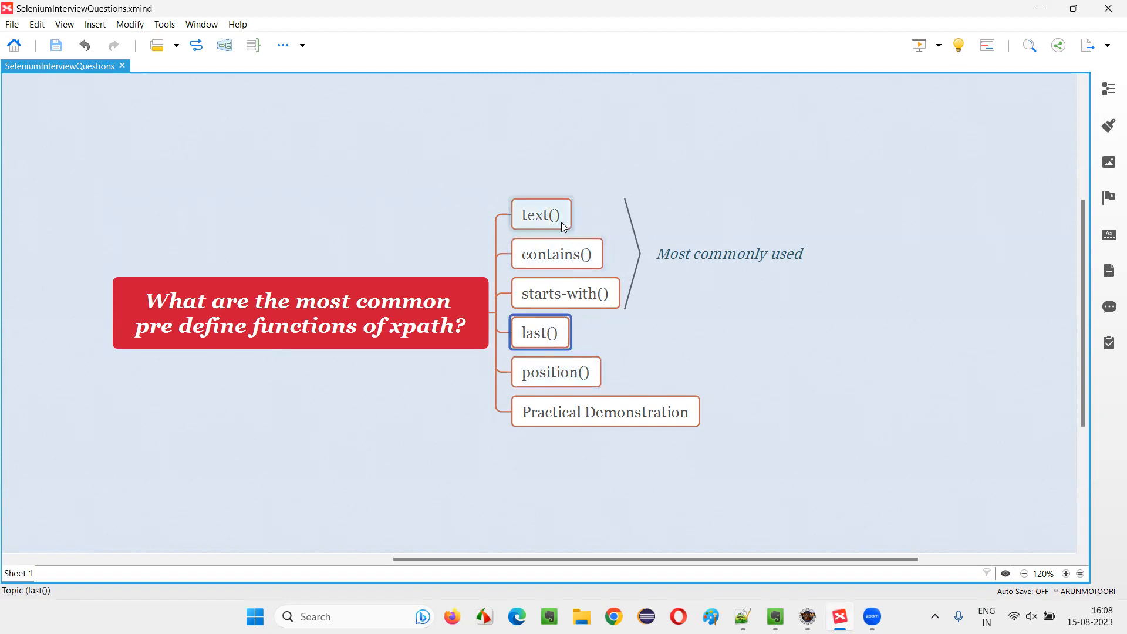
left_click(565, 293)
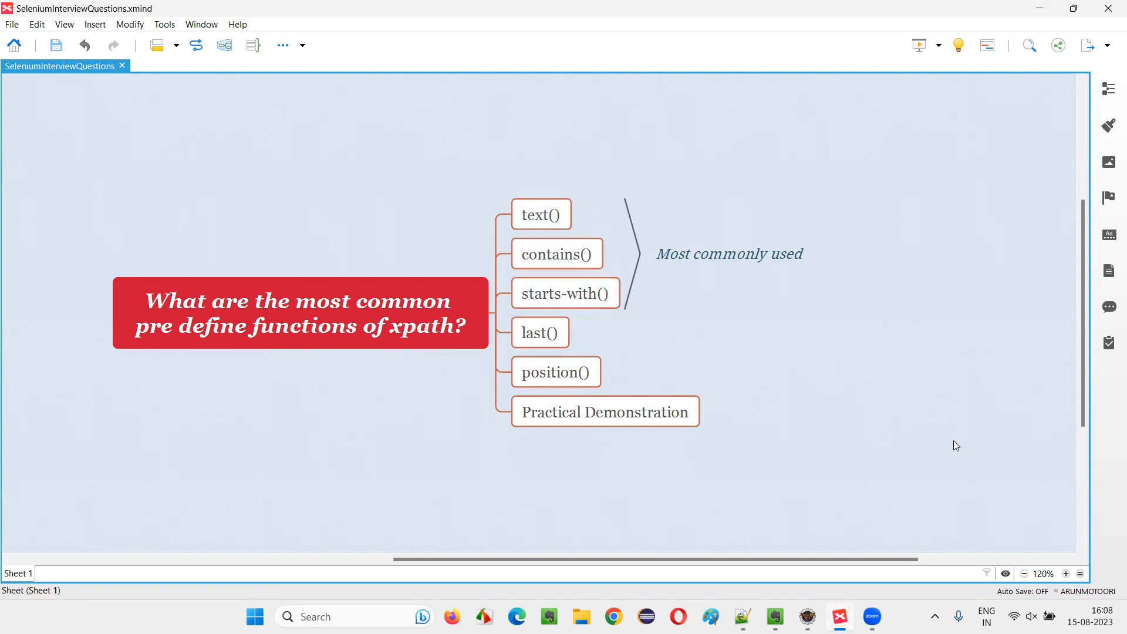
mouse_move(811, 482)
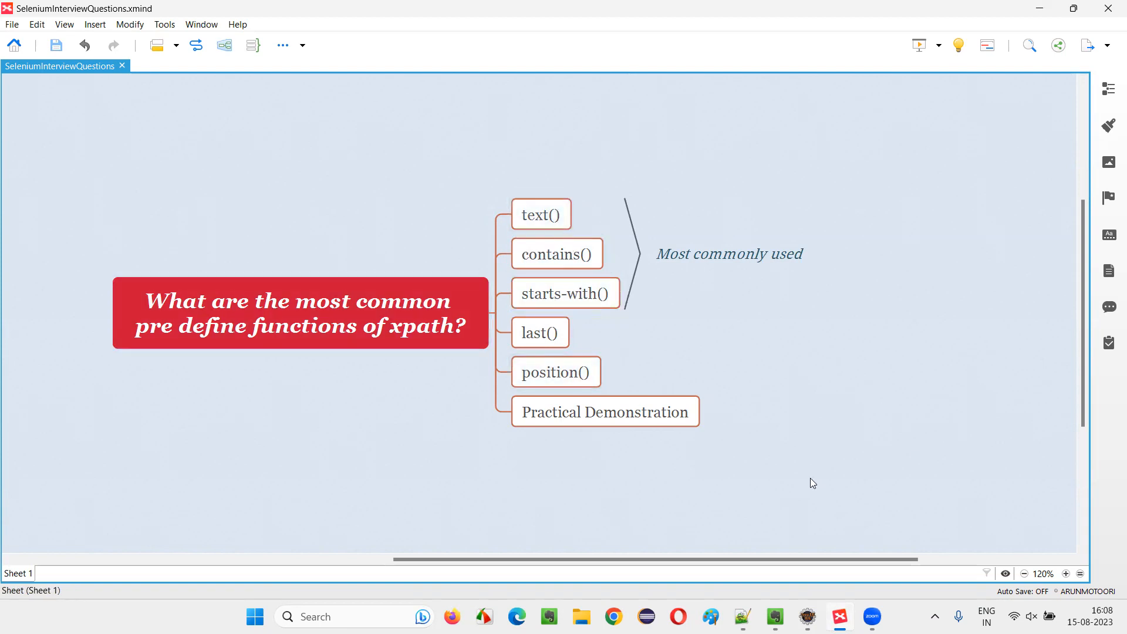
left_click(540, 214)
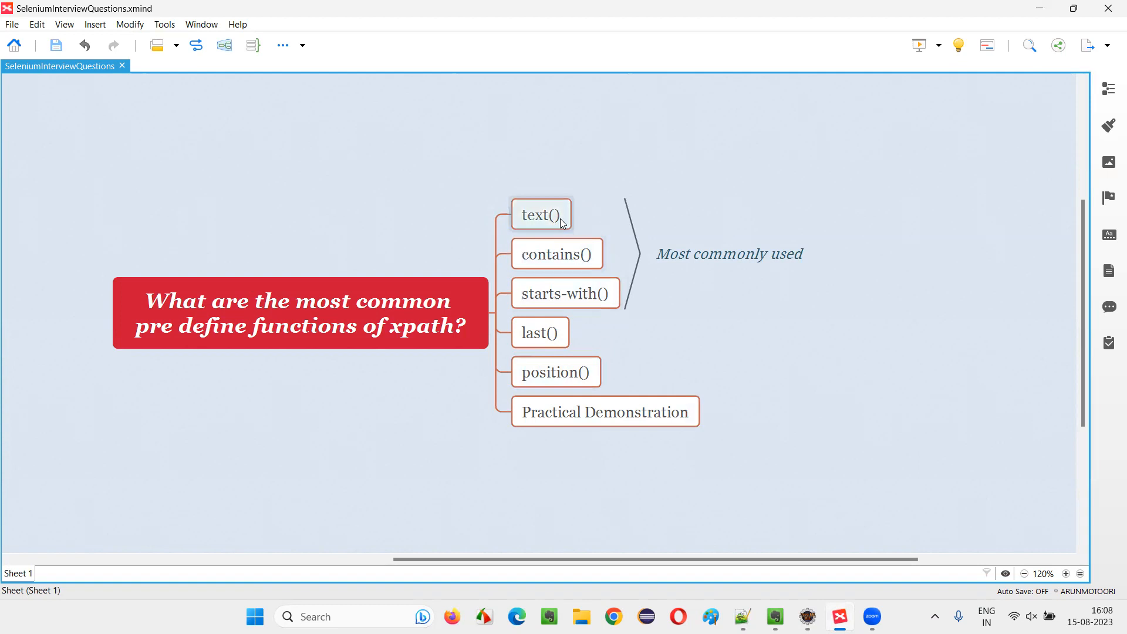
left_click(539, 214)
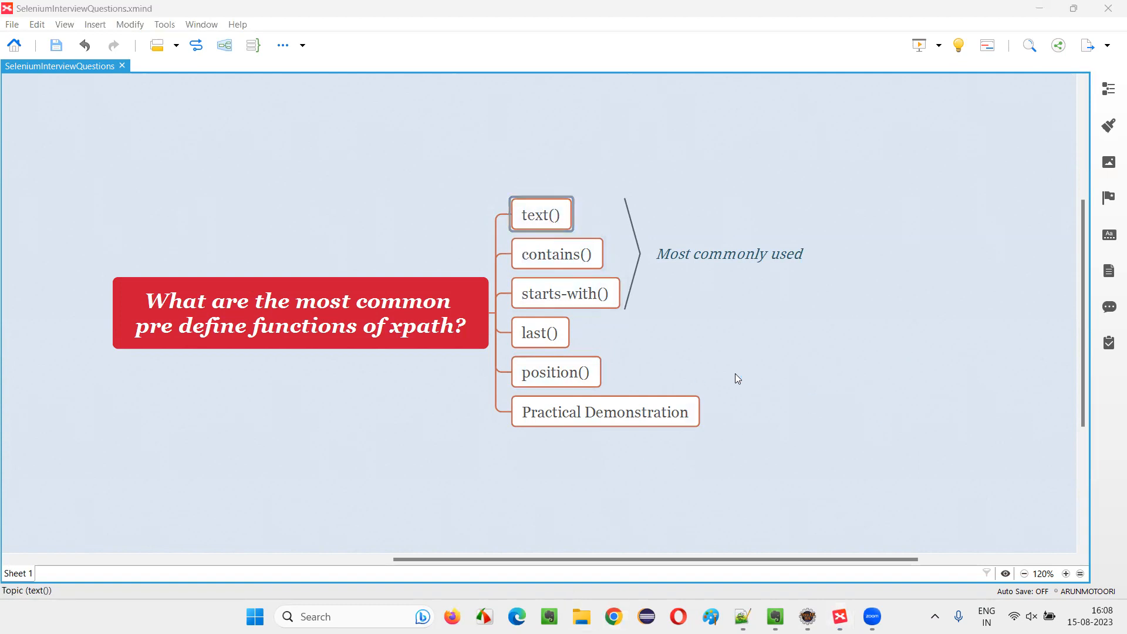
Switch to the omayo practice page in Chrome and use its Check this button.
left_click(888, 616)
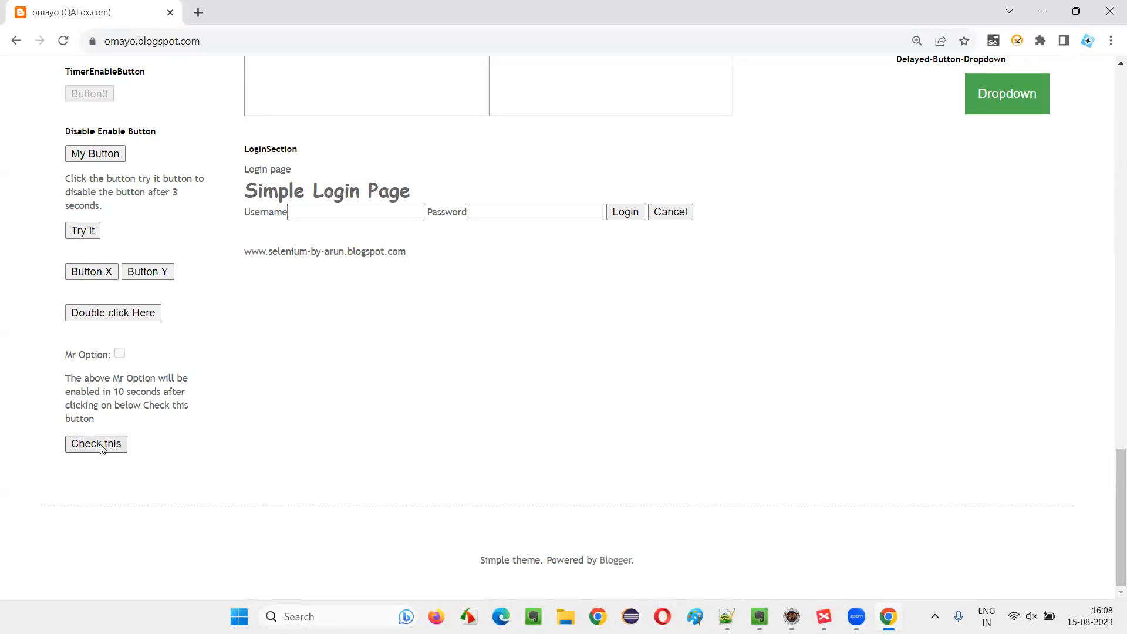
left_click(95, 444)
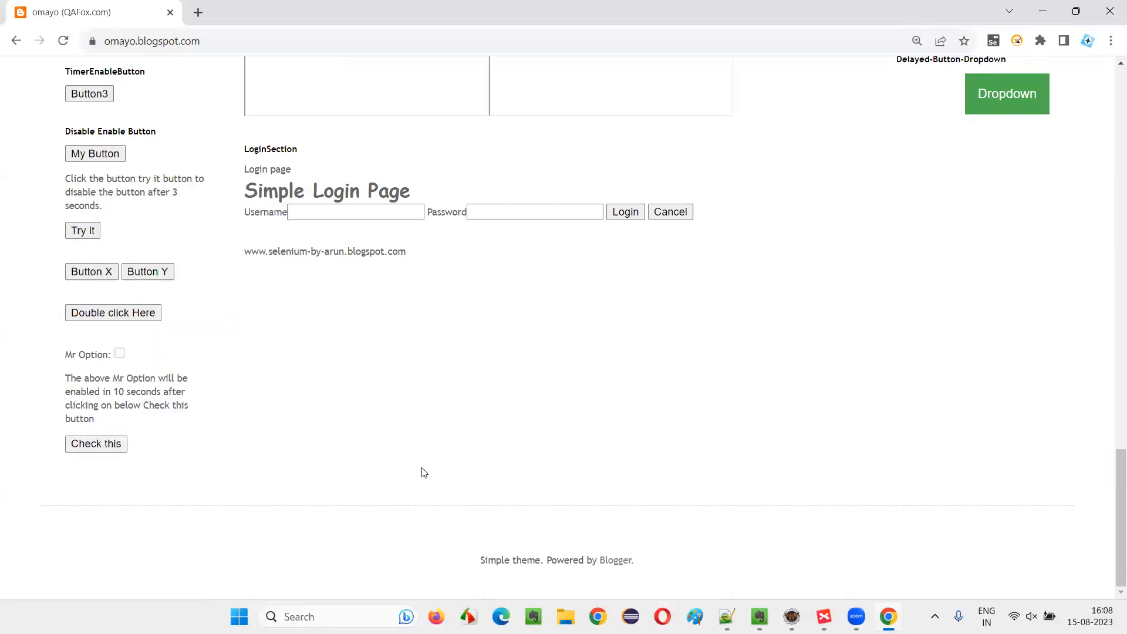
Inspect the Check this button's markup in DevTools and bring up the XPath element search.
key("F12")
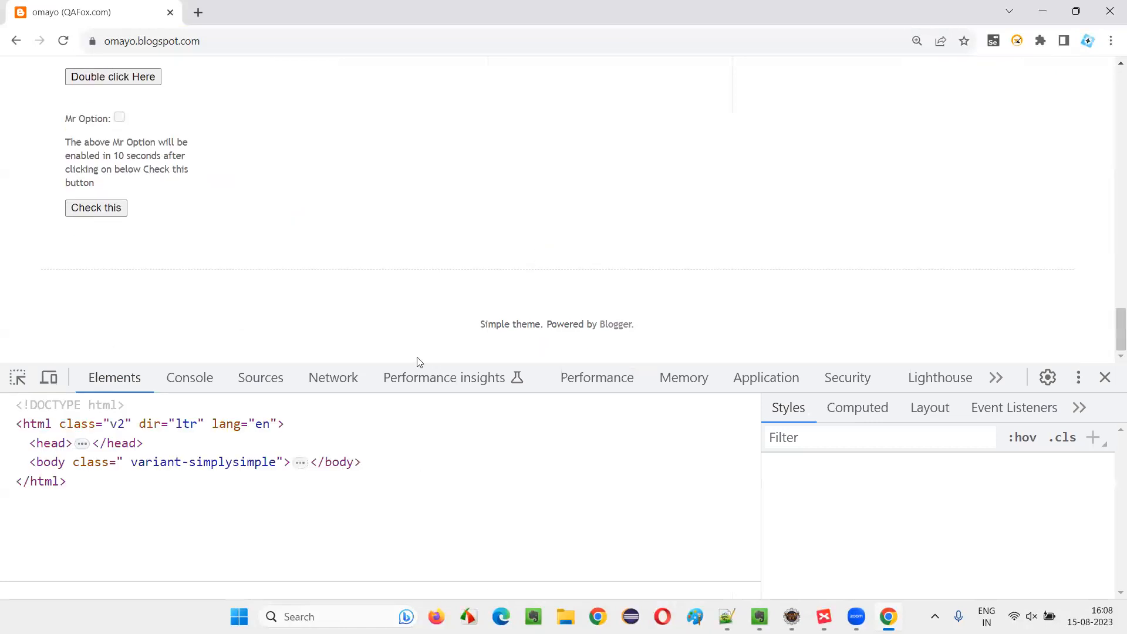
left_click(95, 208)
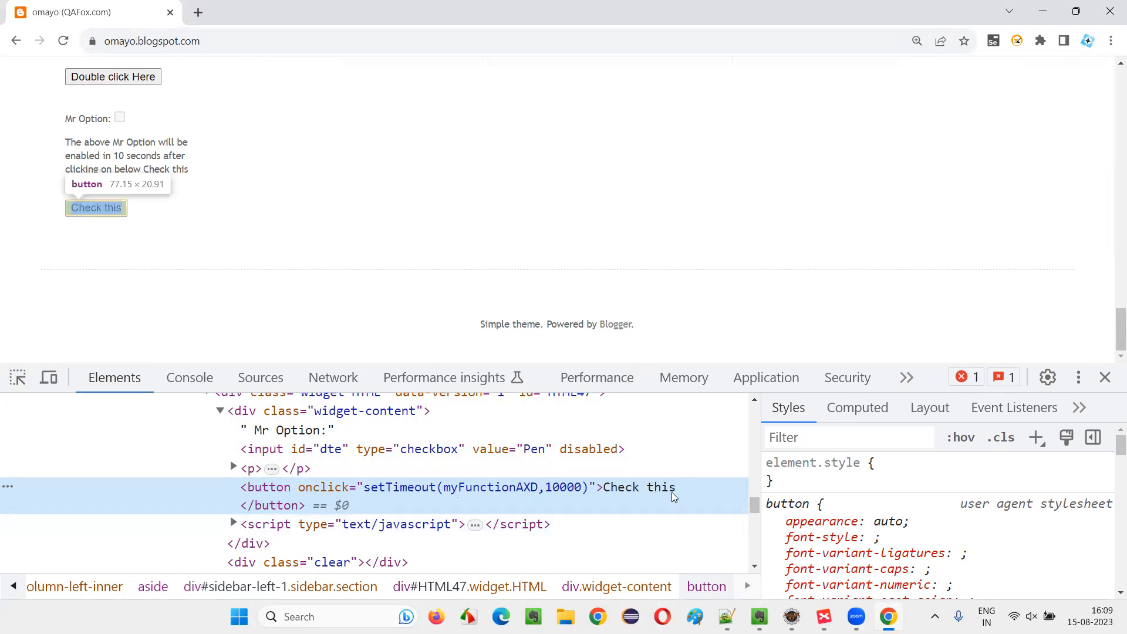
mouse_move(659, 495)
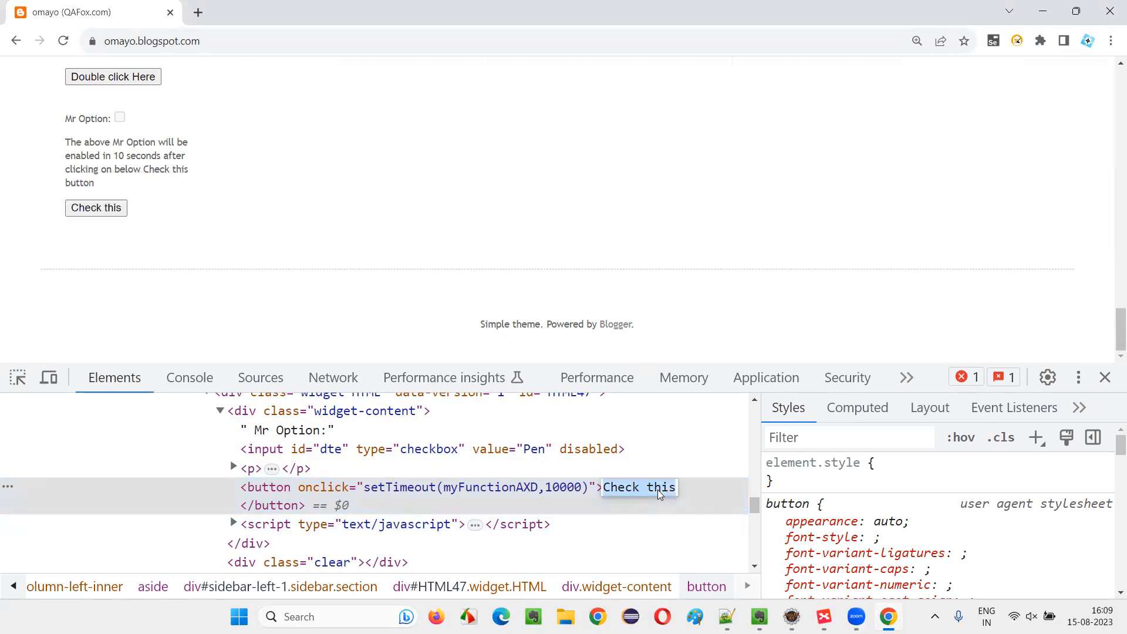
mouse_move(95, 208)
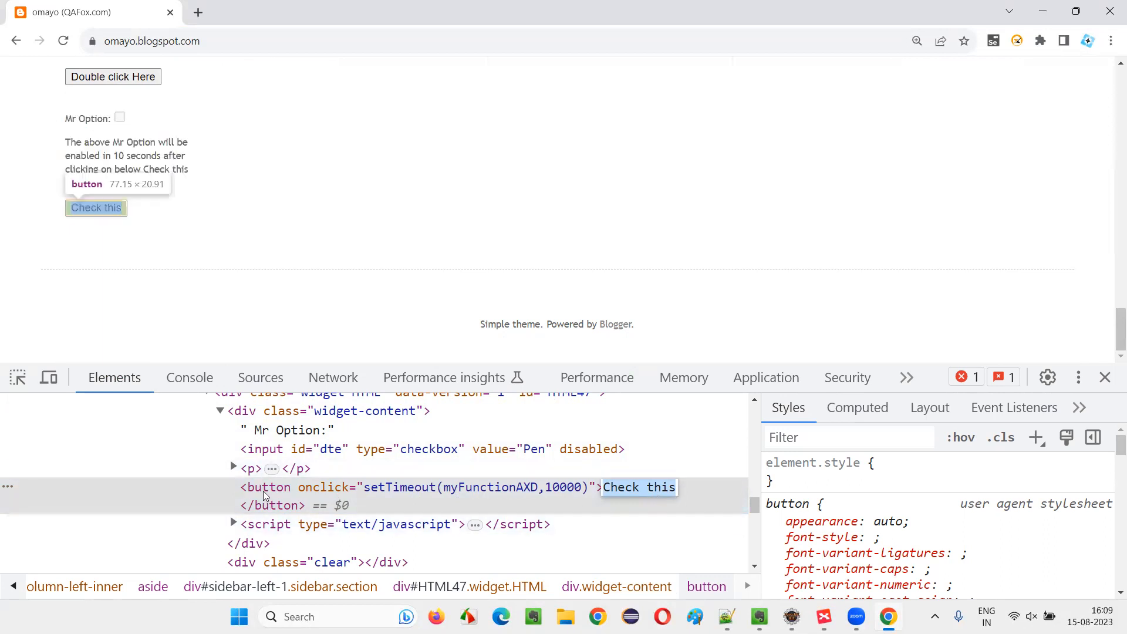
right_click(638, 486)
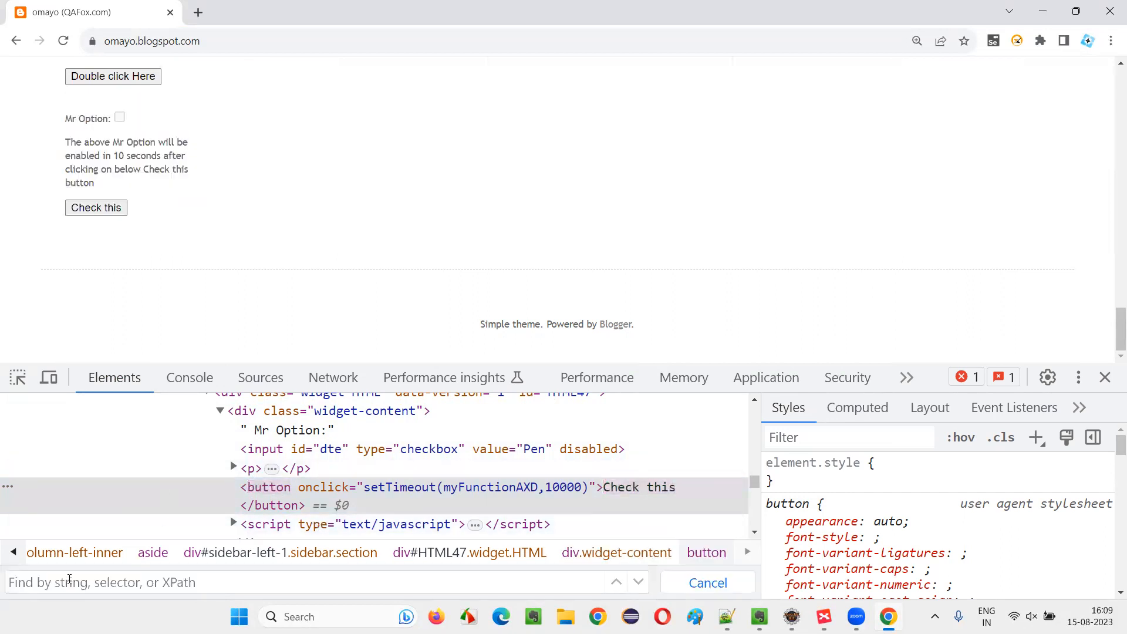
Match the Check this button with //button[text()='Check this'], yielding 1 of 1.
type("//button[te")
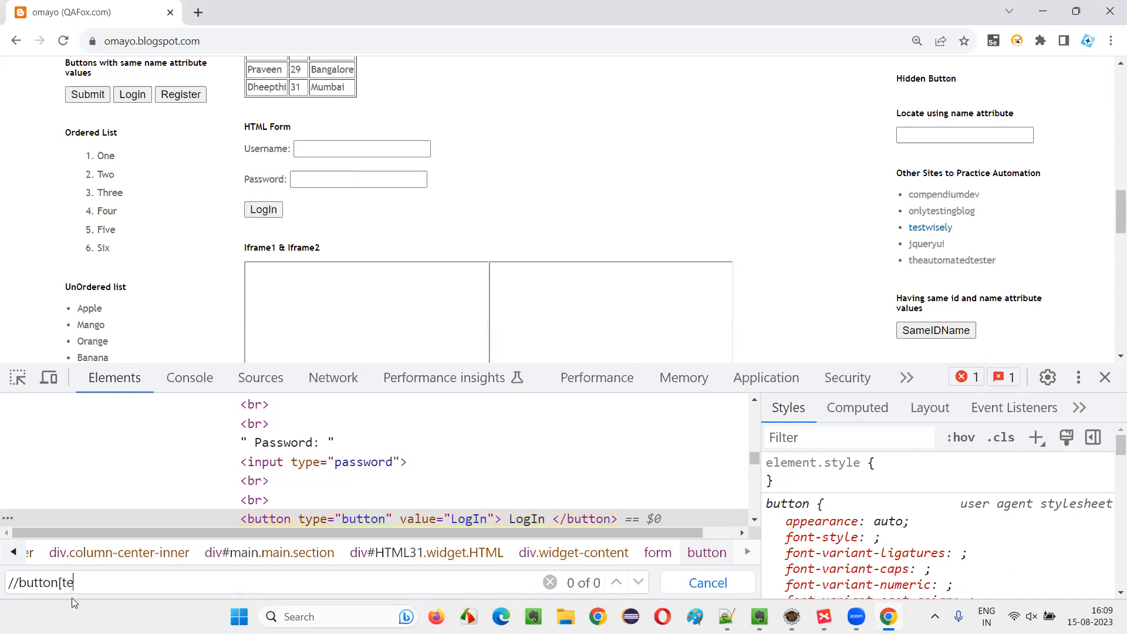
type("xt()='Check this']")
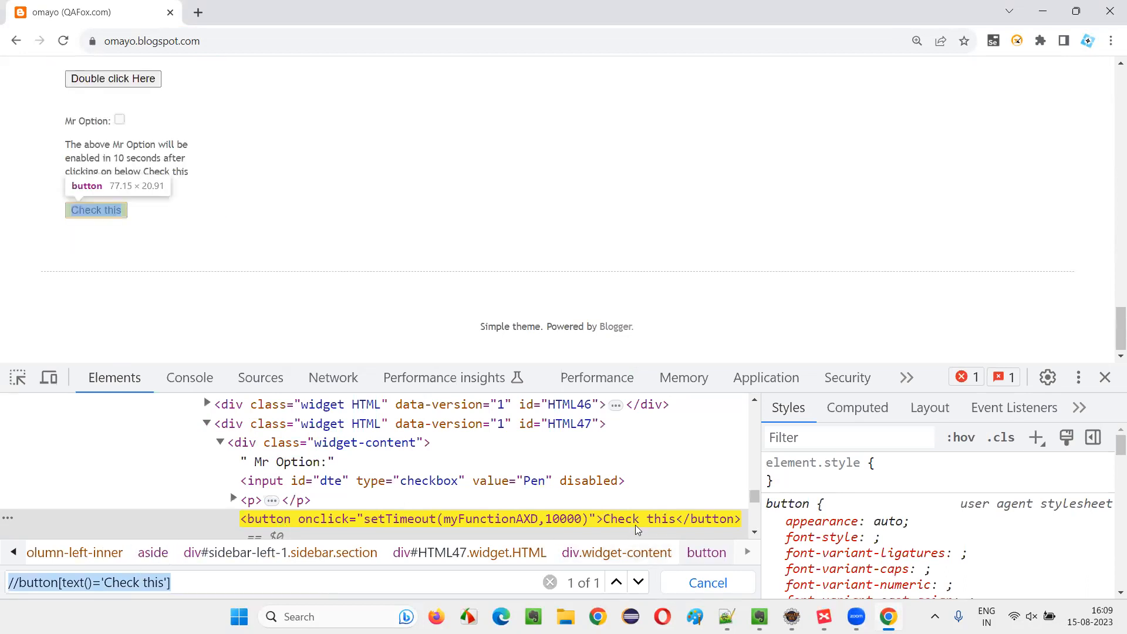
mouse_move(188, 593)
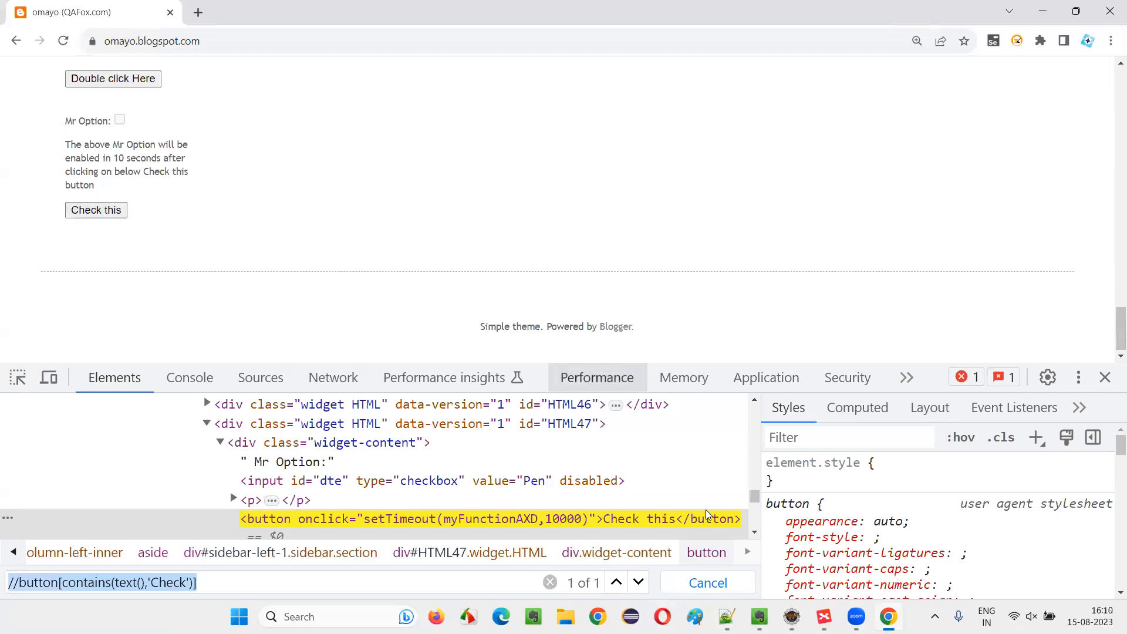
Highlight the contains function name in the //button[contains(text(),'Check')] expression.
double_click(86, 582)
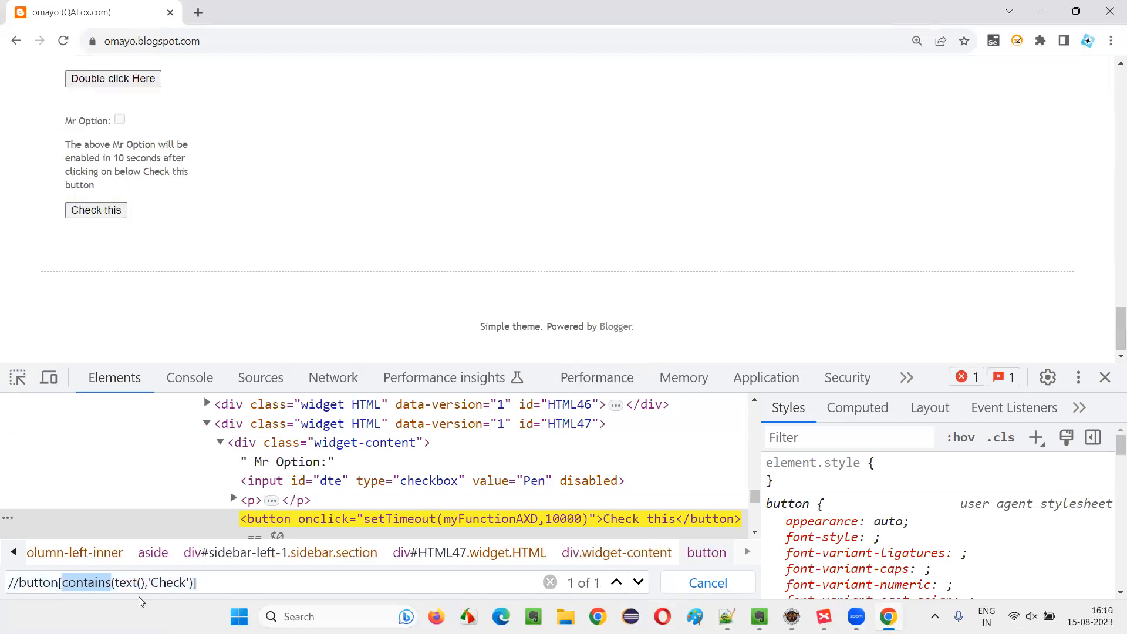
double_click(168, 582)
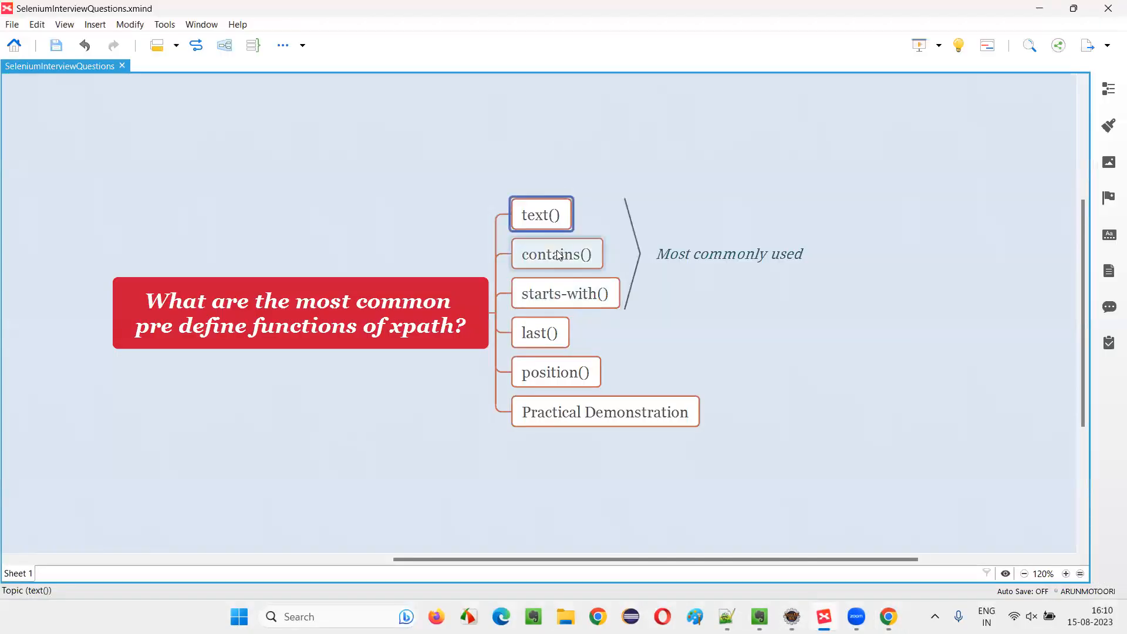
Mark the contains() topic in the XPath functions map as the one being discussed.
left_click(555, 253)
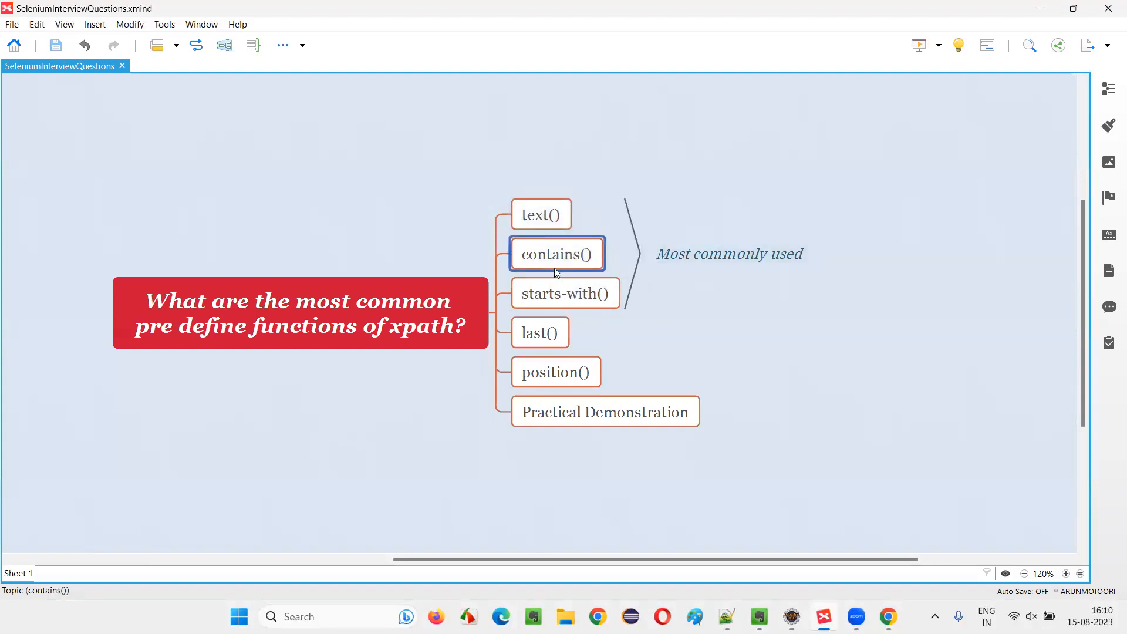
mouse_move(760, 552)
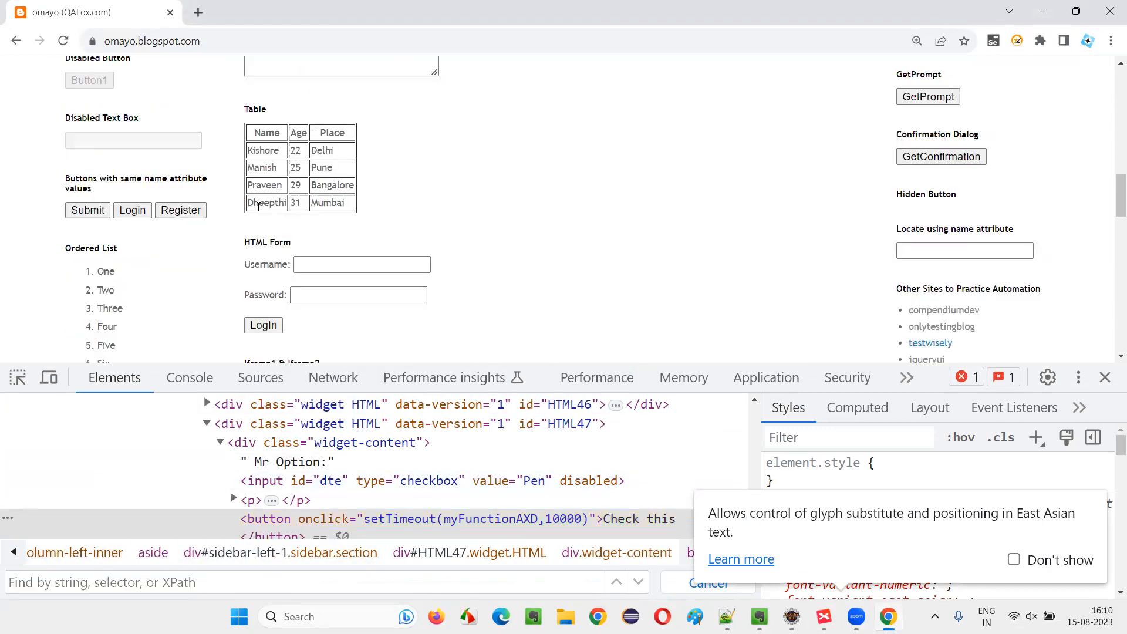
Switch to the Incognito window with Facebook's login page and bring up DevTools.
scroll("down", 3)
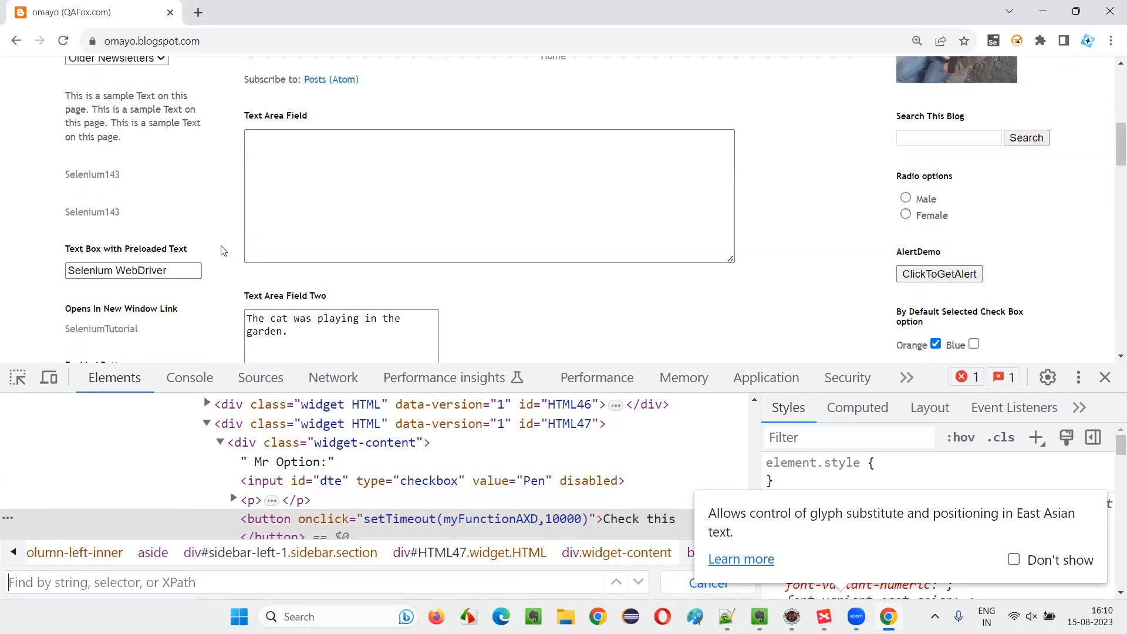
left_click(1109, 41)
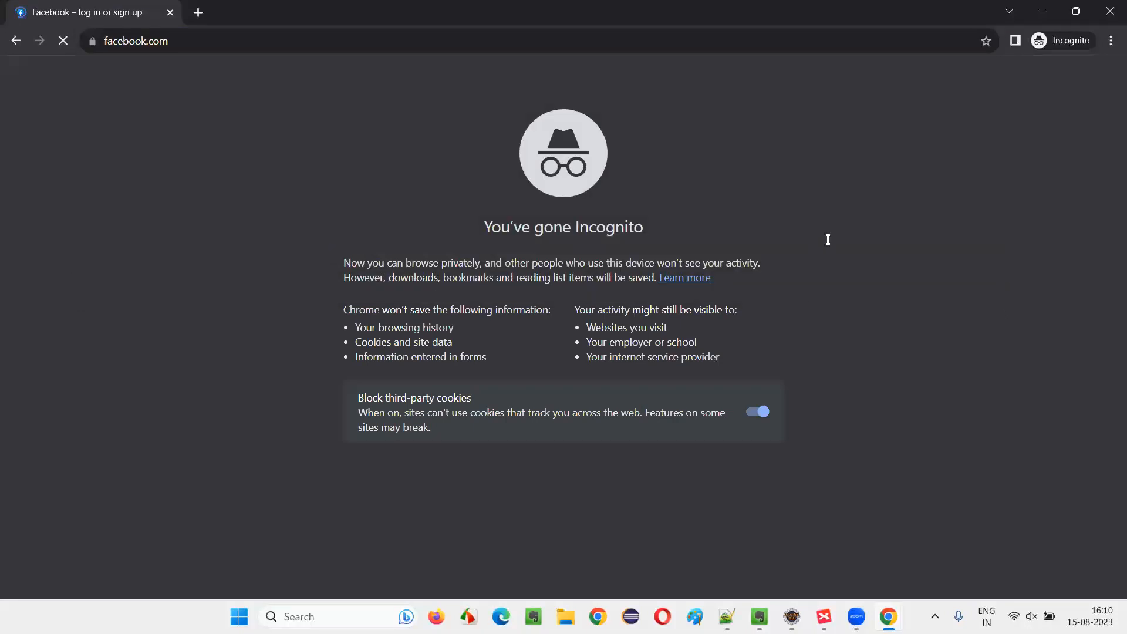
left_click(135, 41)
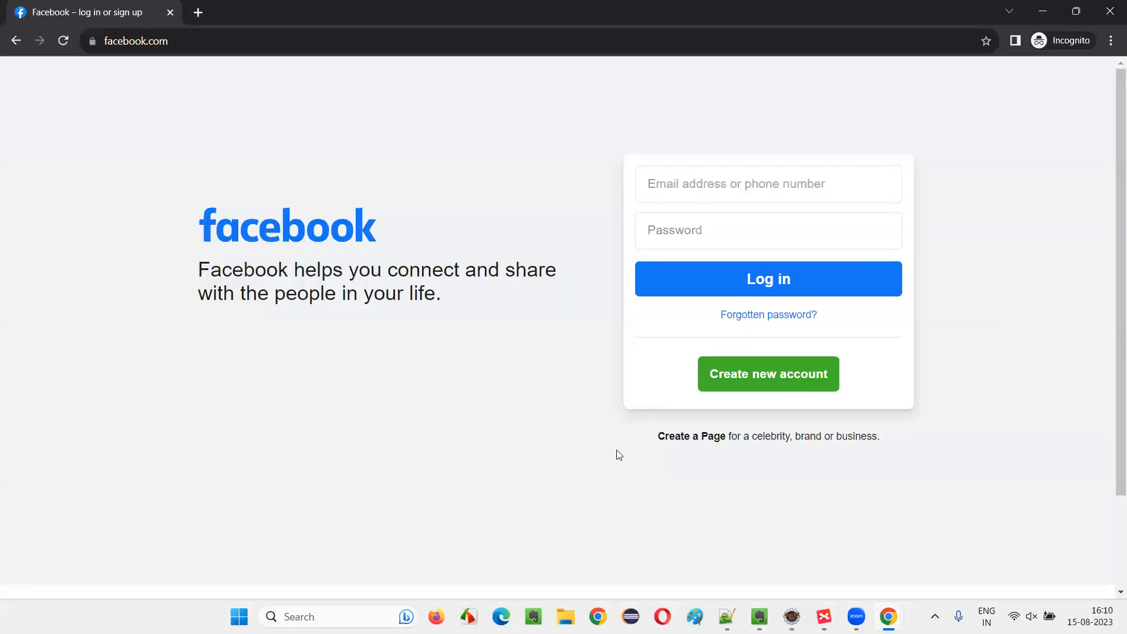
key("F12")
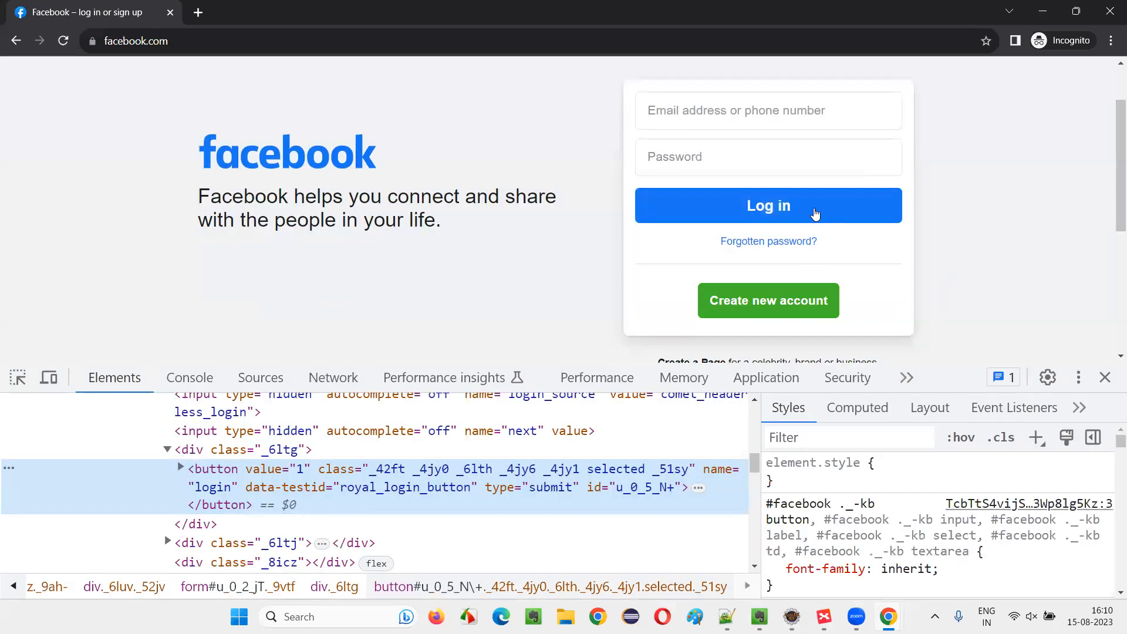
mouse_move(798, 225)
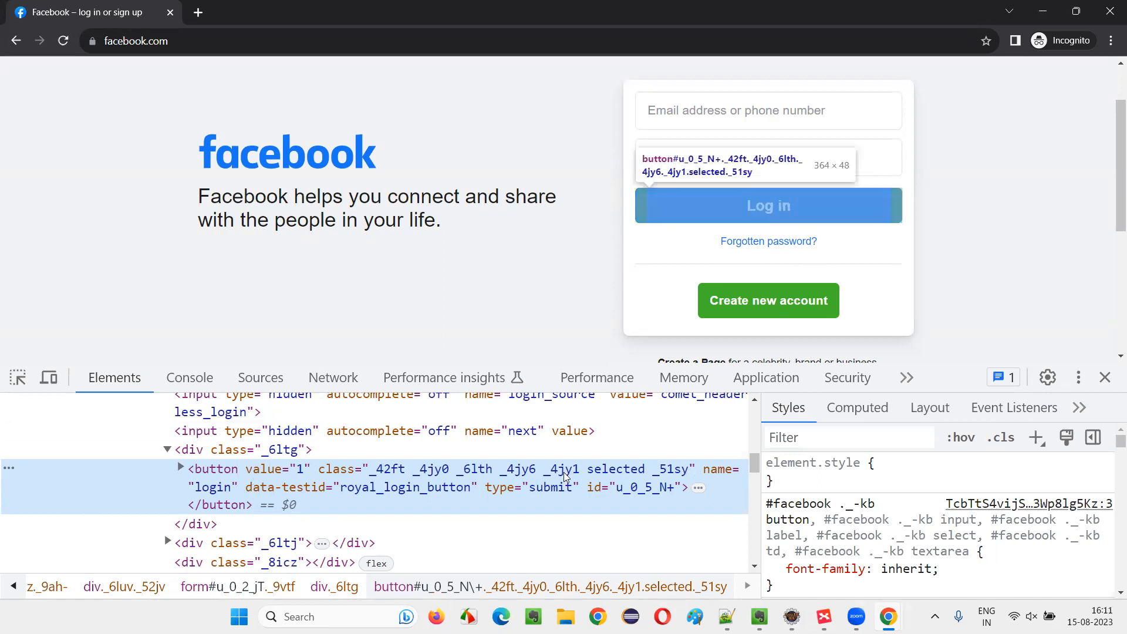
right_click(639, 487)
type("//button[")
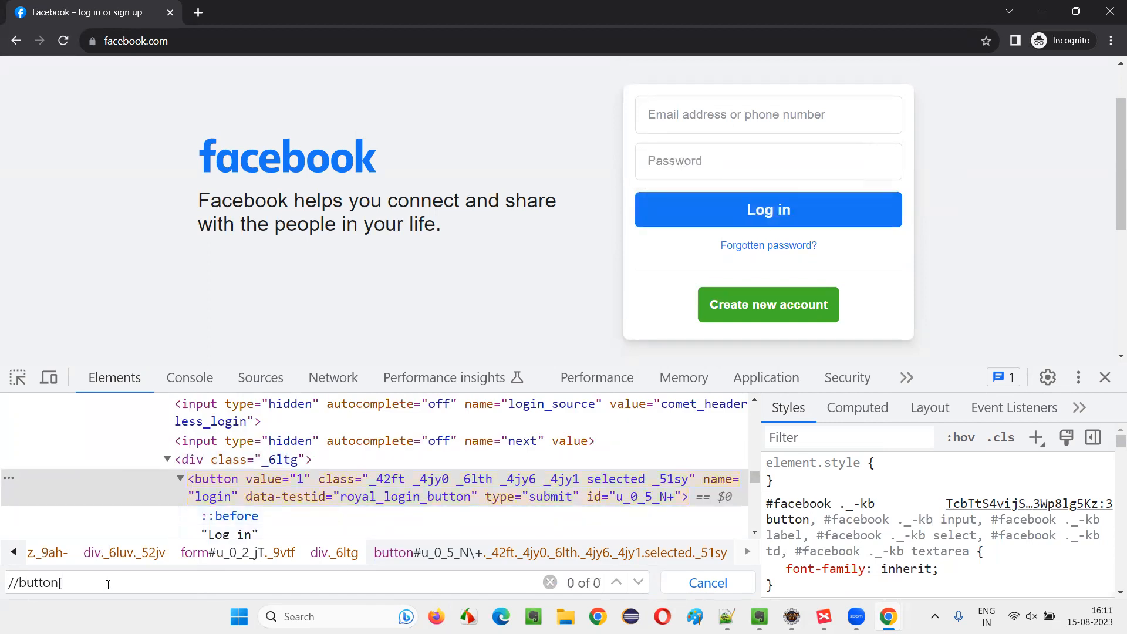
type("@id='u_0_5_N+")
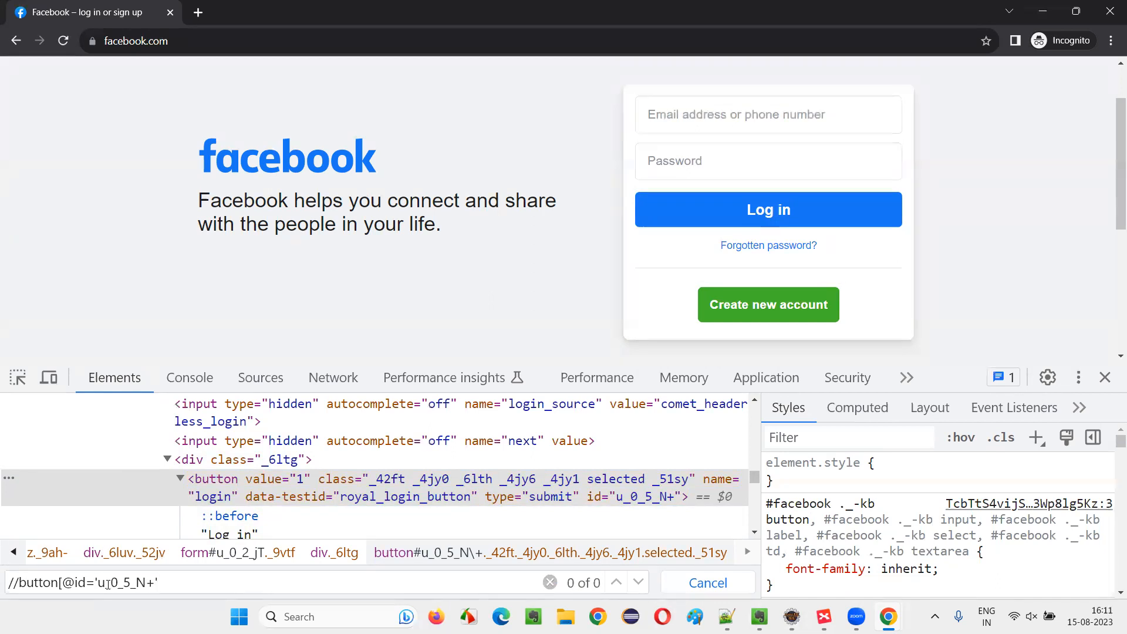
type("]")
key("Enter")
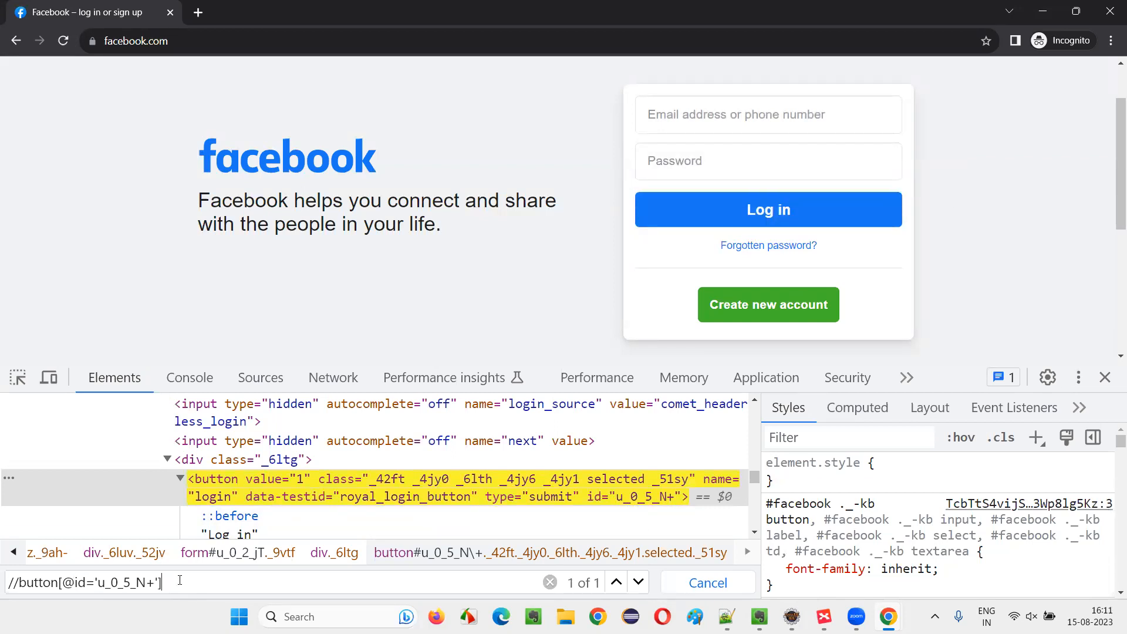
mouse_move(270, 479)
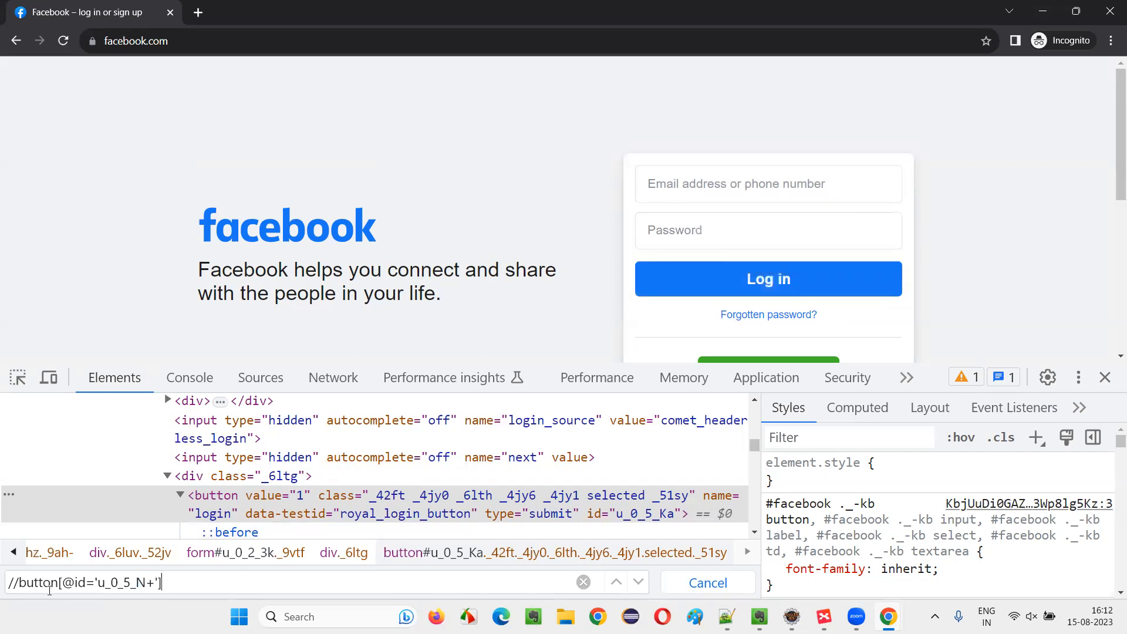
type("cong")
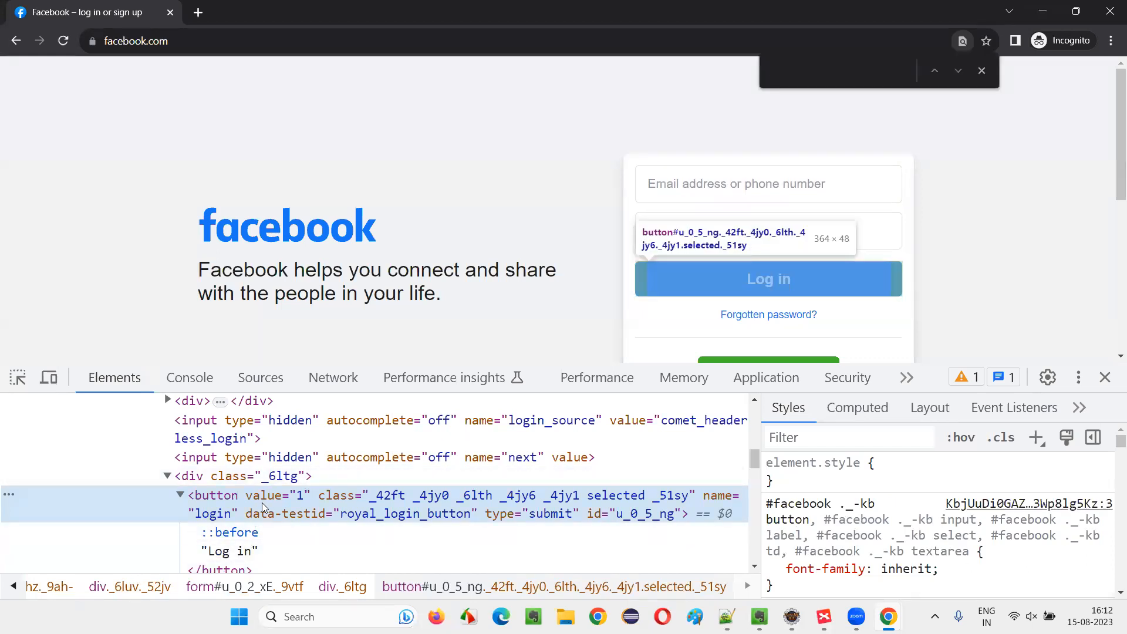
type("//button[contains(@id,'u_0_5_')]")
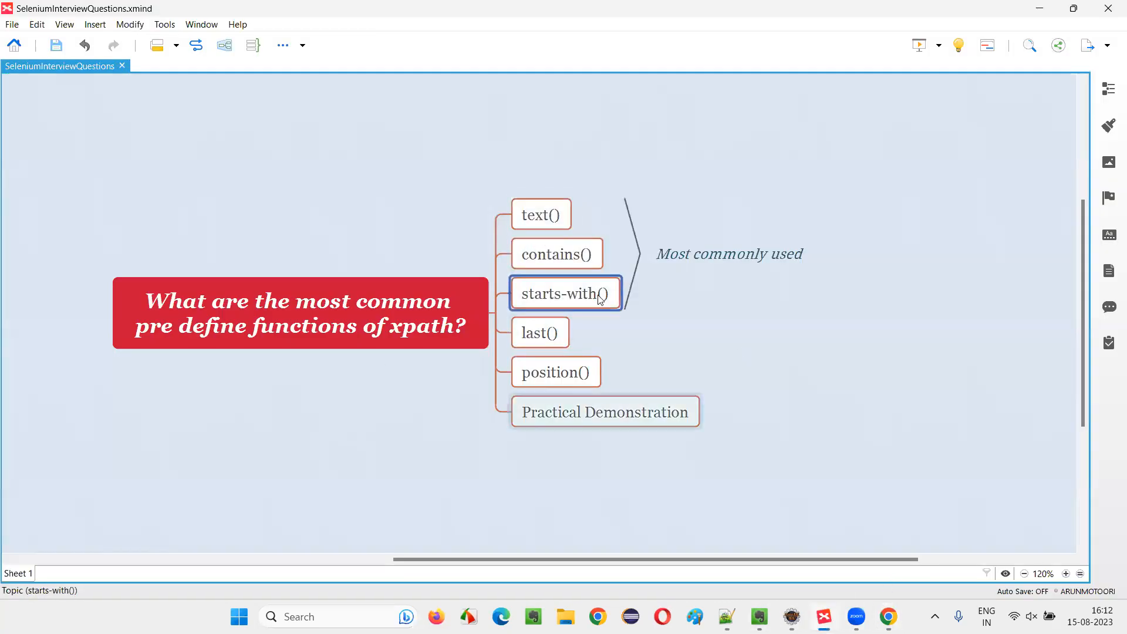
Mark the starts-with() topic in the mind map as the next one to discuss.
left_click(555, 253)
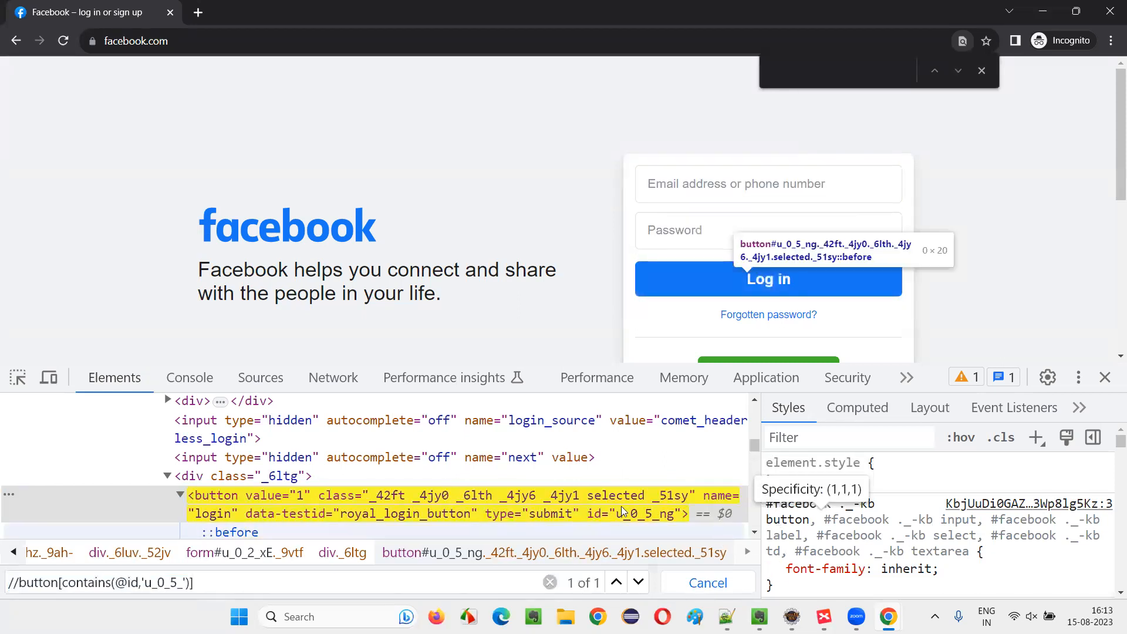
type("starts-with")
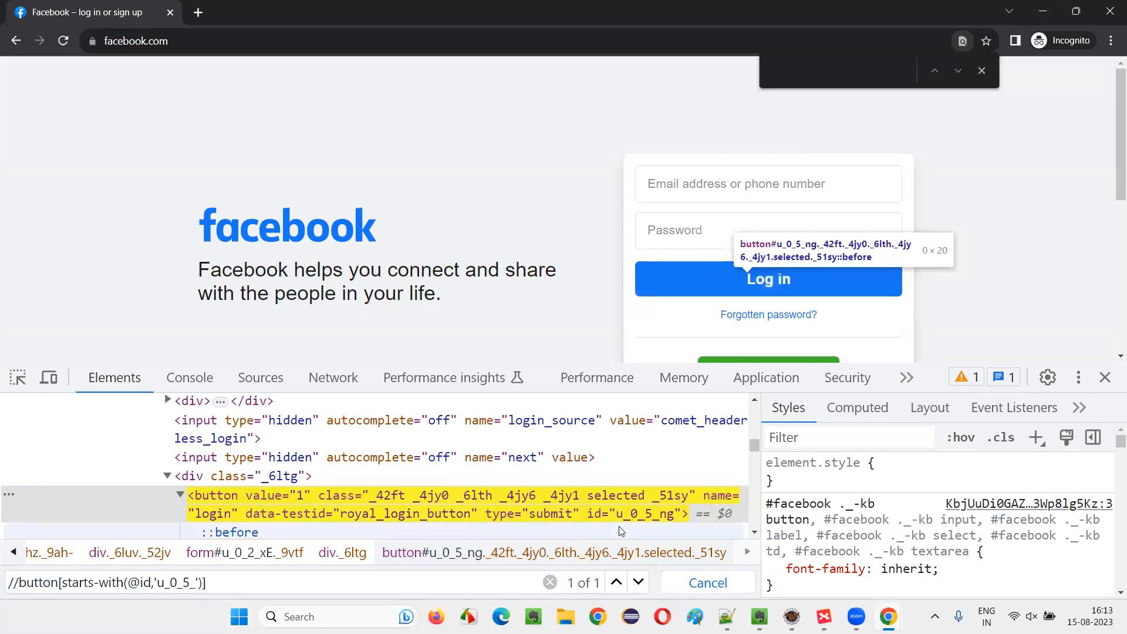
mouse_move(653, 528)
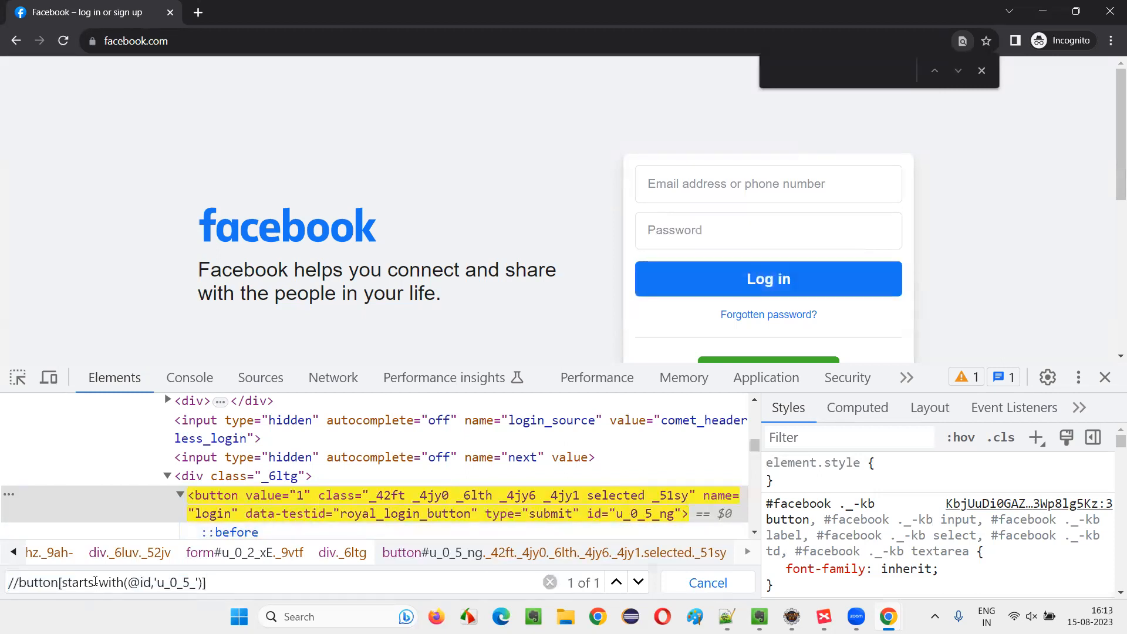
left_click(855, 616)
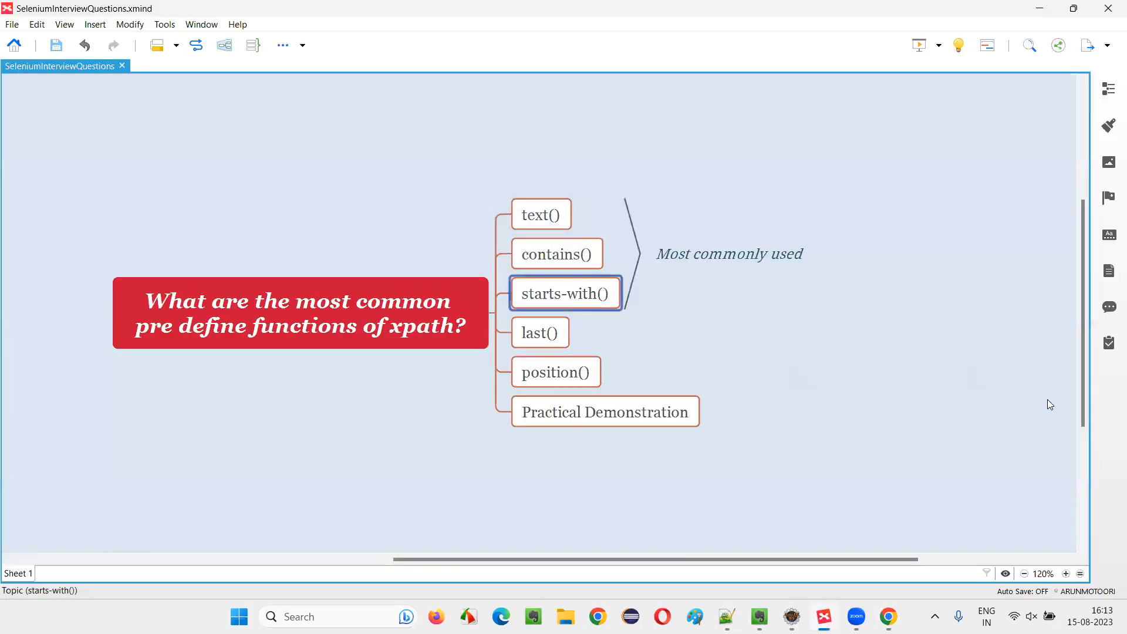
mouse_move(607, 309)
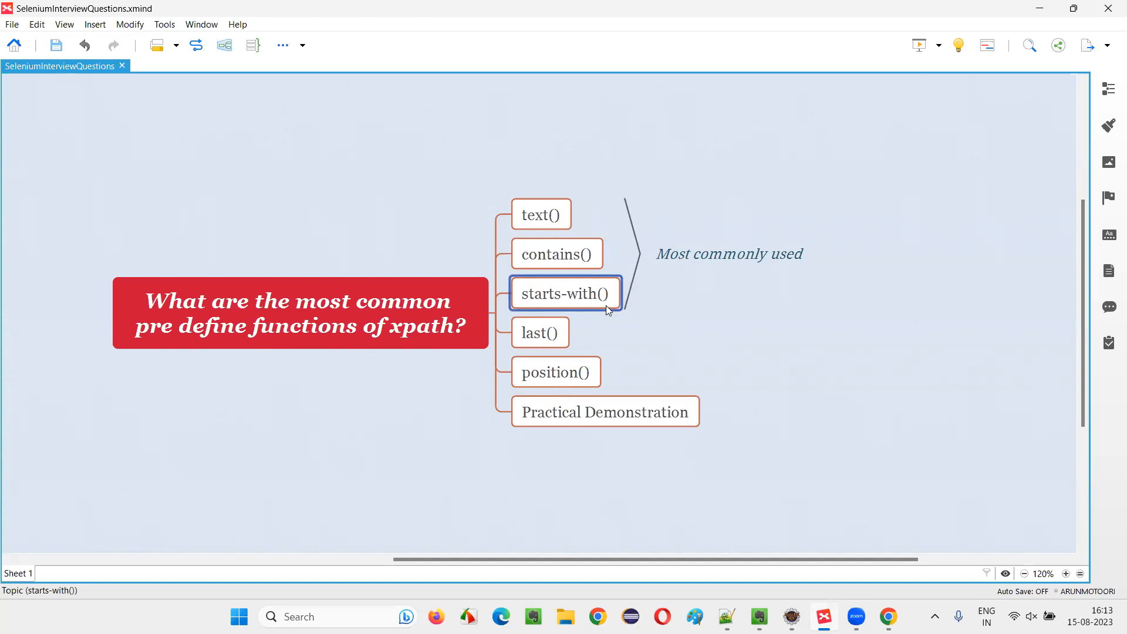
Move to the last() topic and bring the omayo practice page back up in Chrome.
left_click(540, 332)
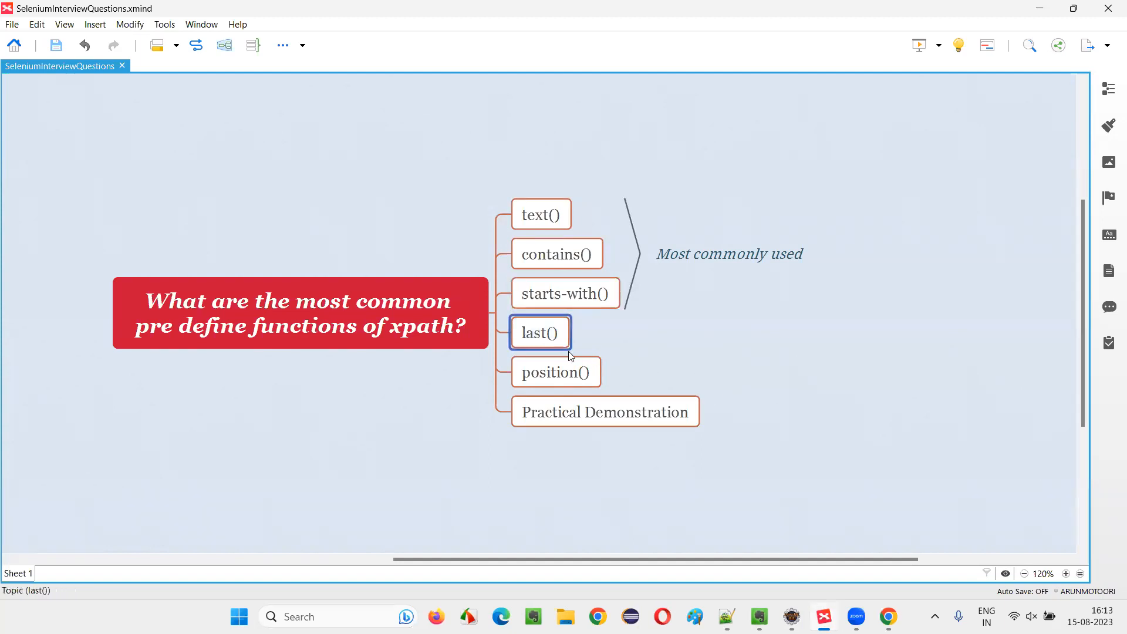
left_click(606, 412)
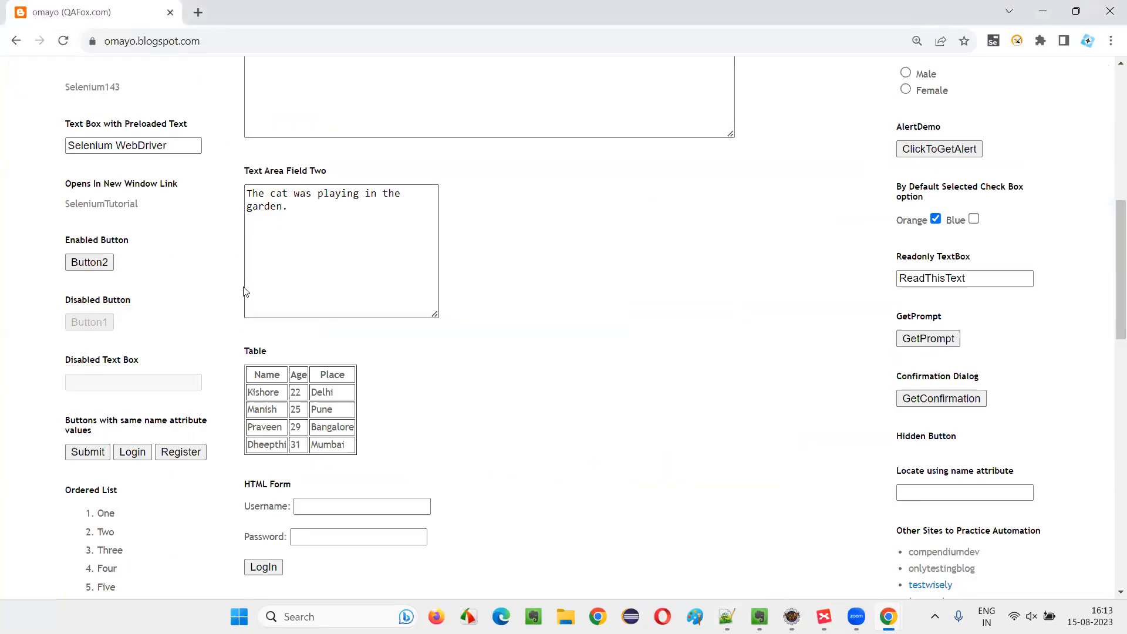
scroll("down", 3)
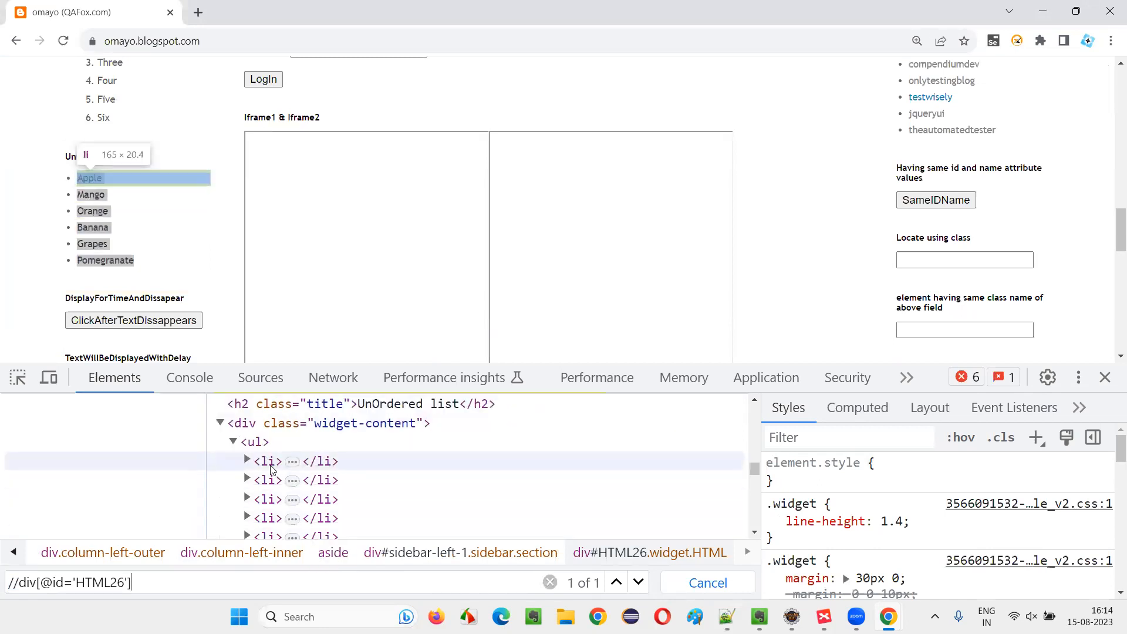
type("//ul/li")
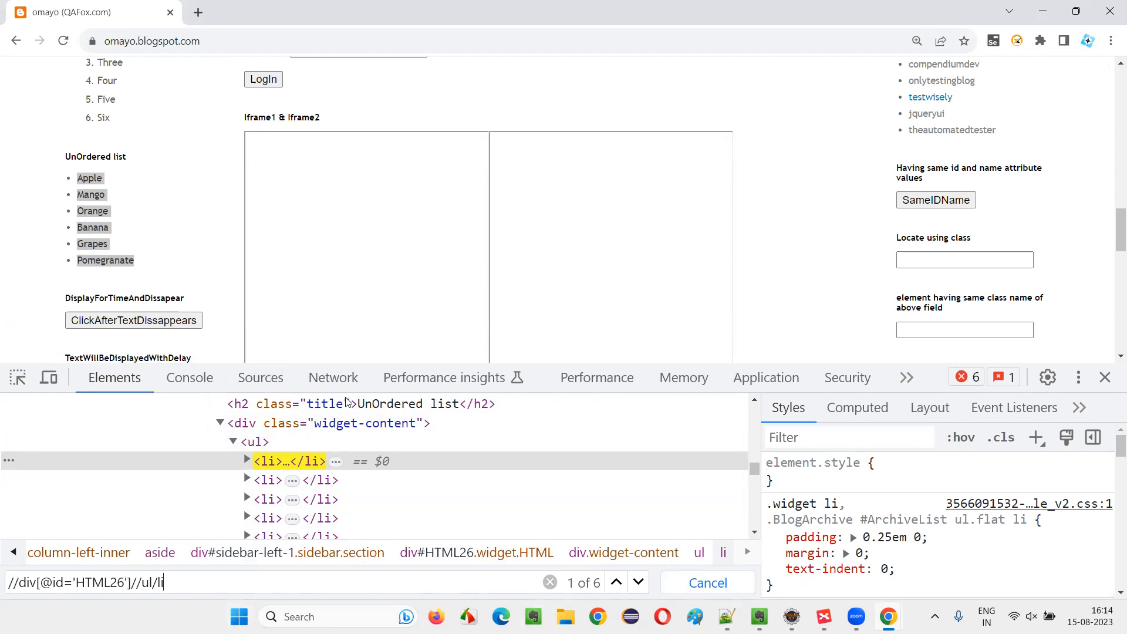
left_click(636, 583)
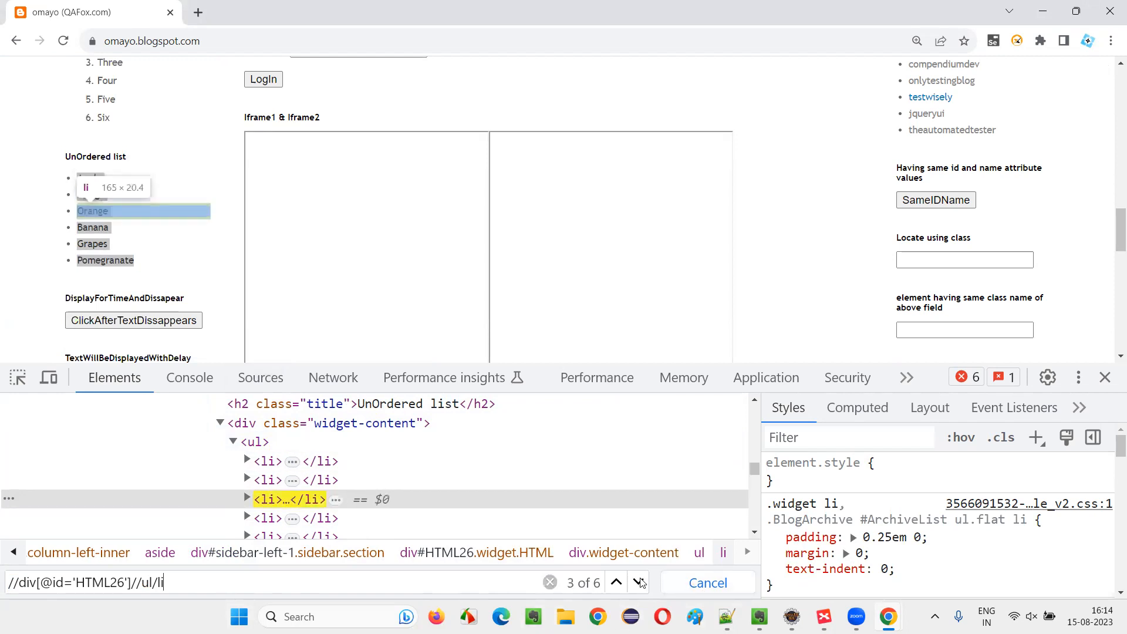
left_click(639, 582)
type("[6]")
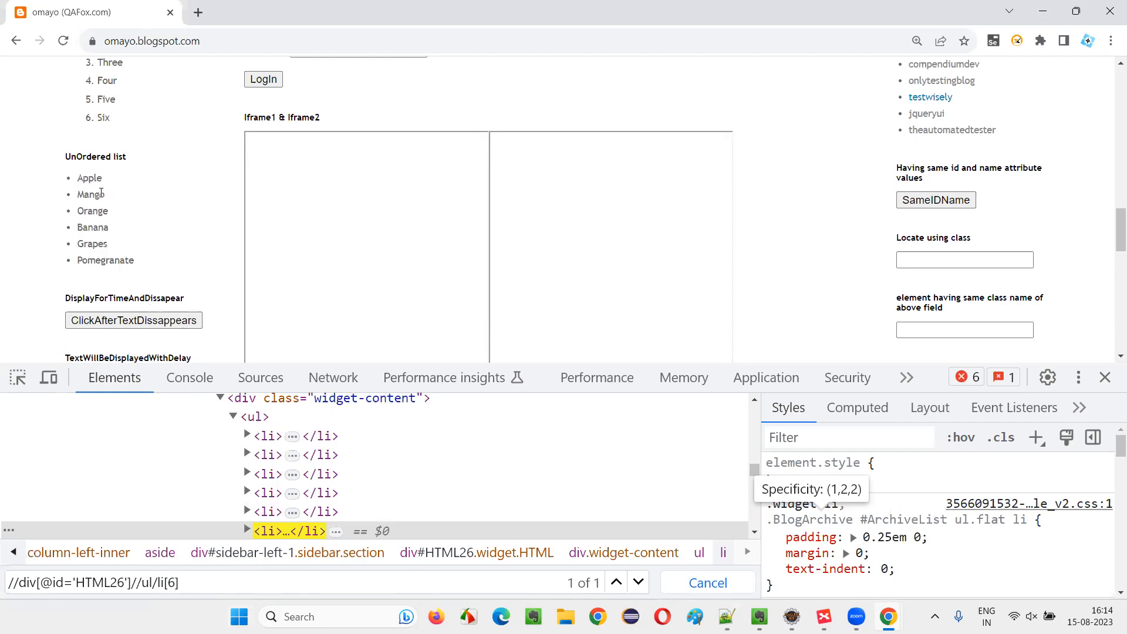
Narrow the search to li[6], Pomegranate, then swap the index for last().
left_click_drag(77, 178, 134, 260)
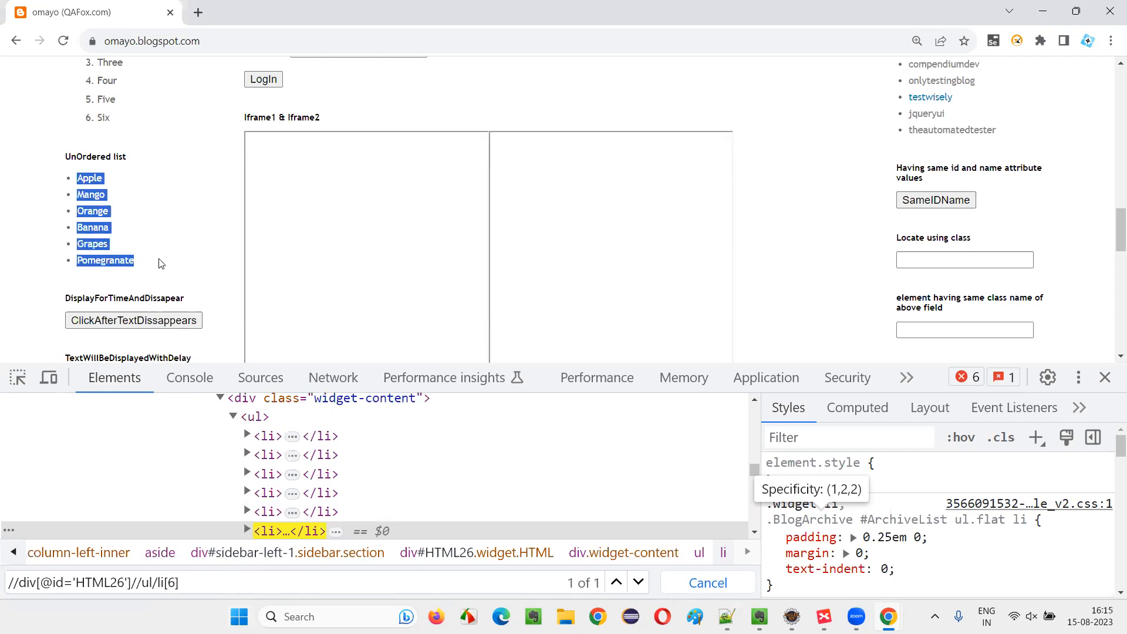
mouse_move(171, 271)
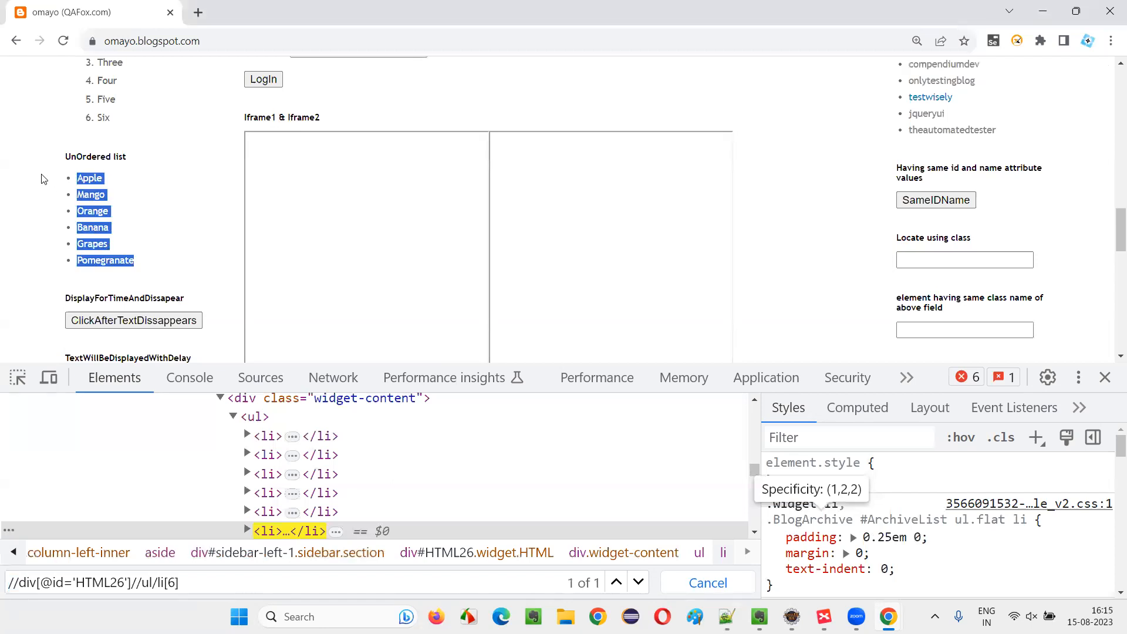
mouse_move(186, 197)
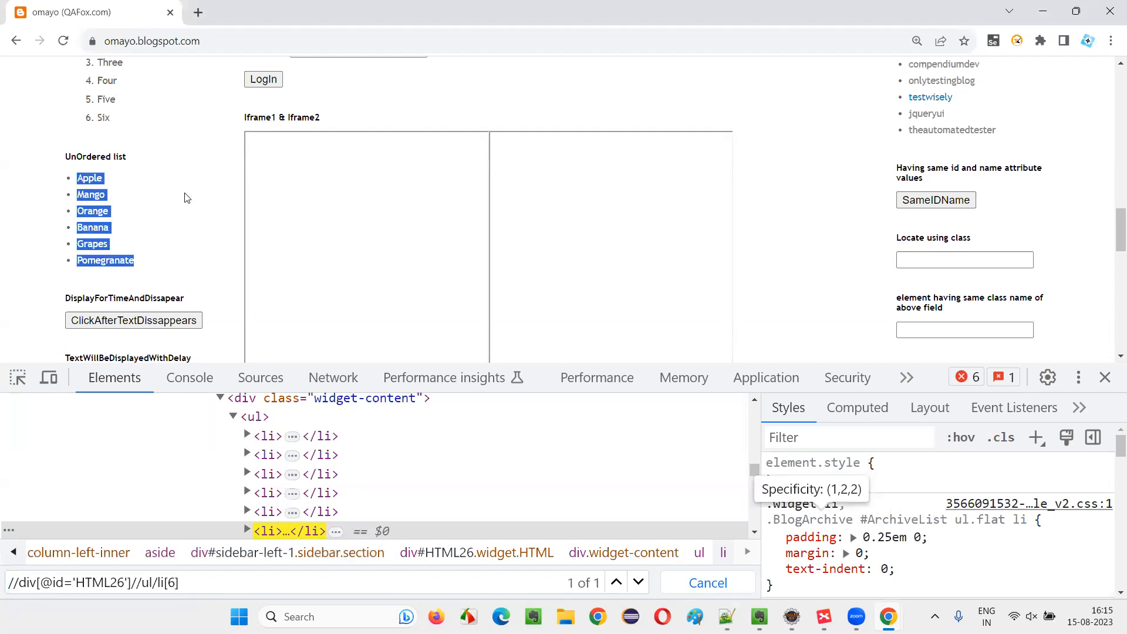
mouse_move(115, 313)
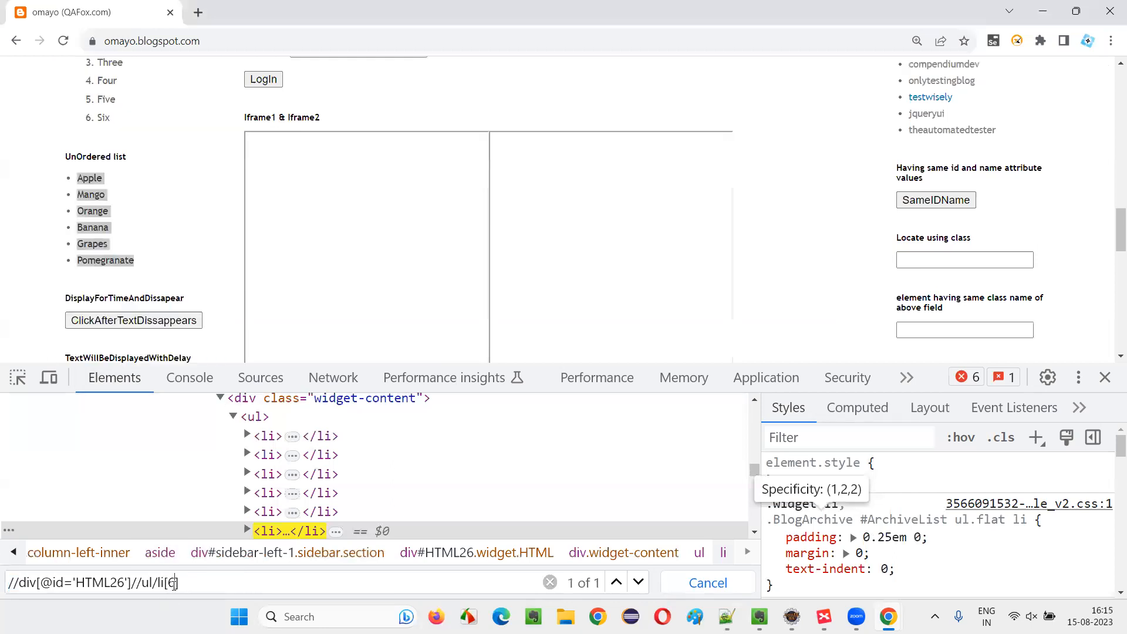
type("6")
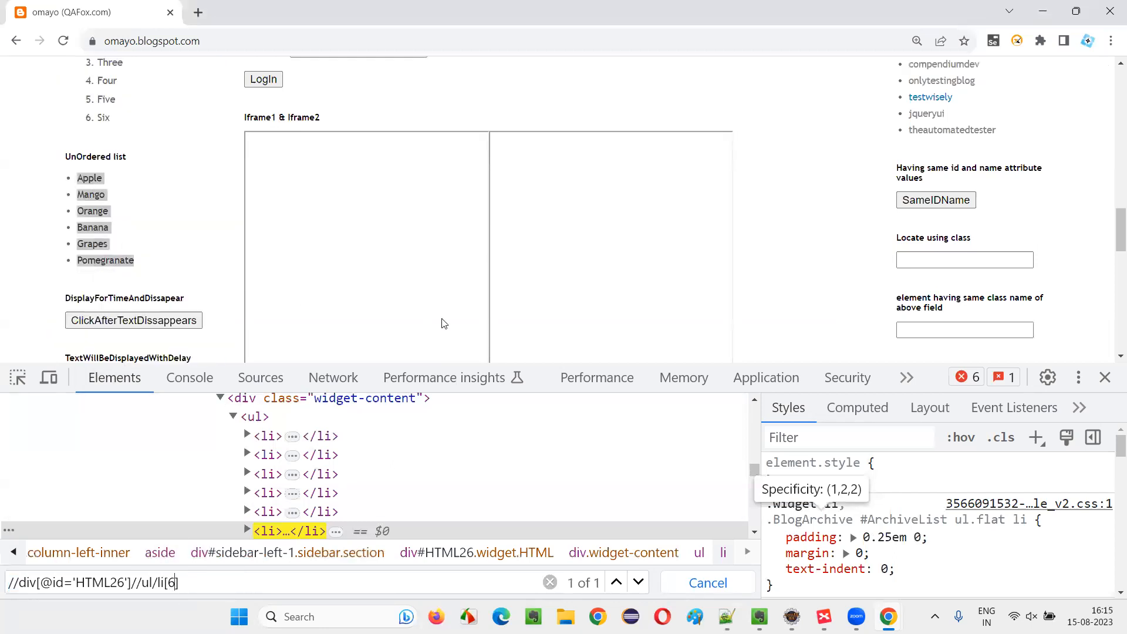
key("Backspace")
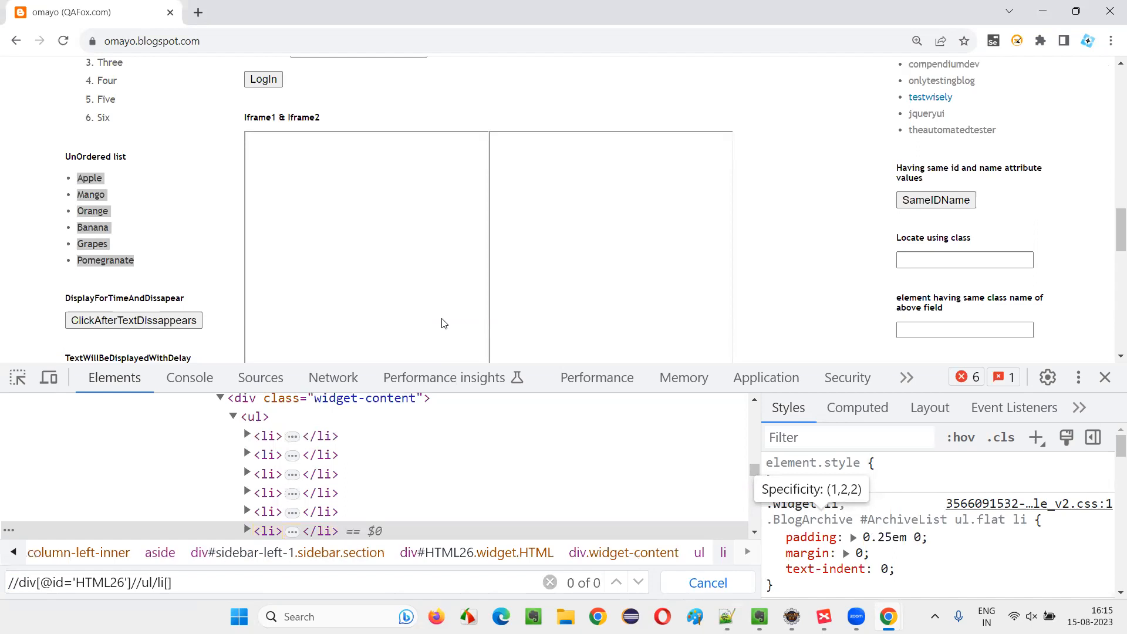
type("last(")
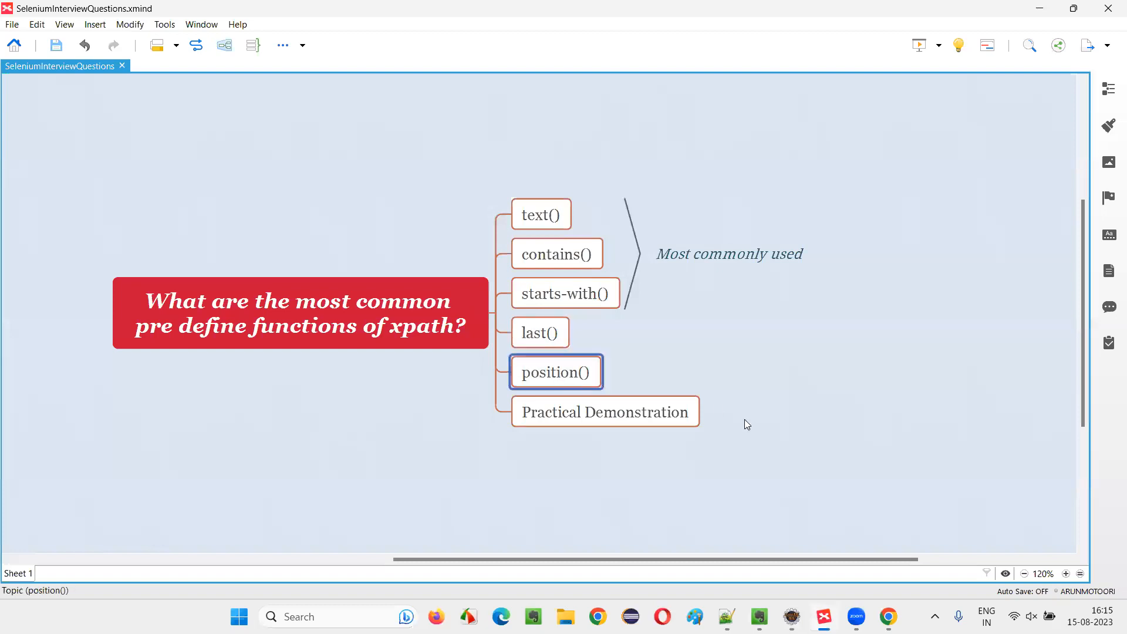
Point out the last() topic in XMind and return to the li[1] search matching Apple.
left_click(540, 332)
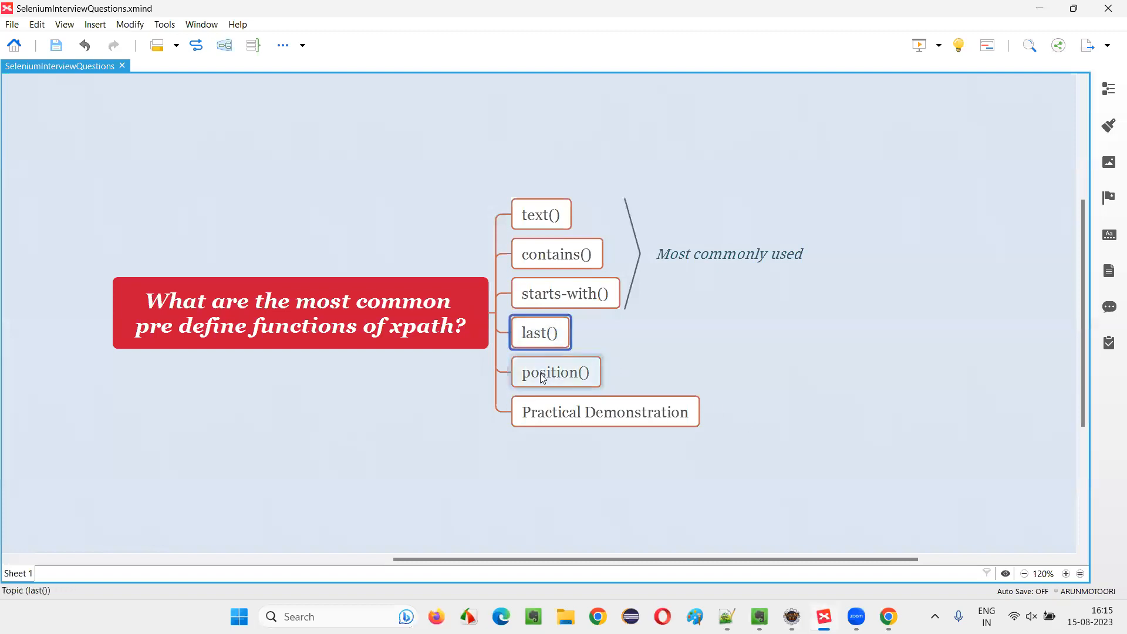
left_click(555, 372)
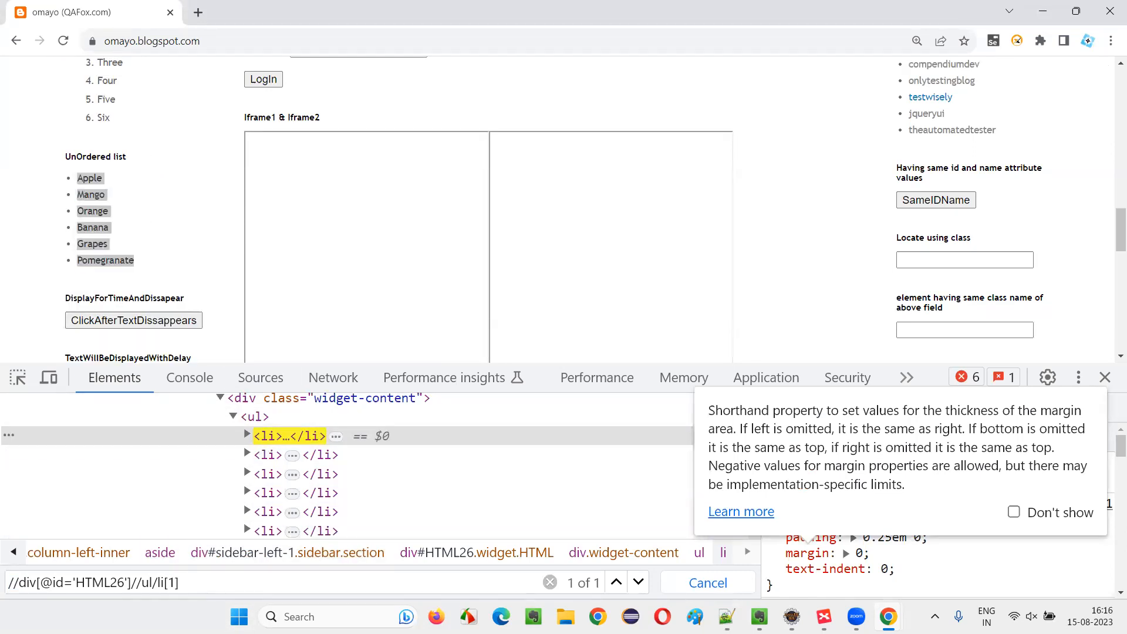
Rewrite li[1] as li[position()=1], still matching Apple once.
type("post")
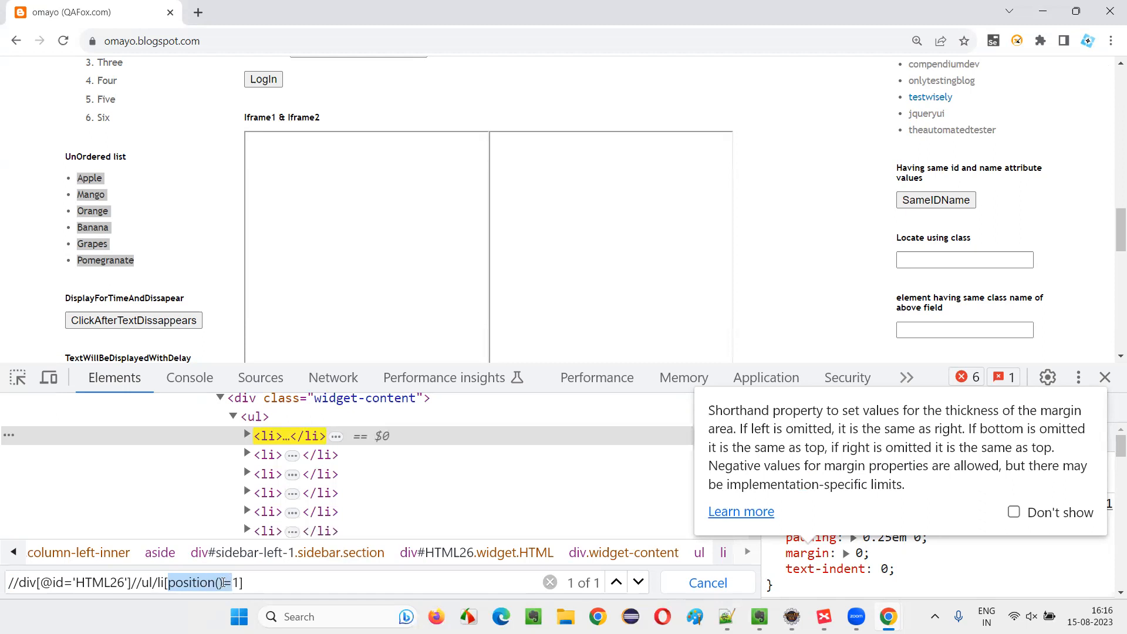
mouse_move(34, 252)
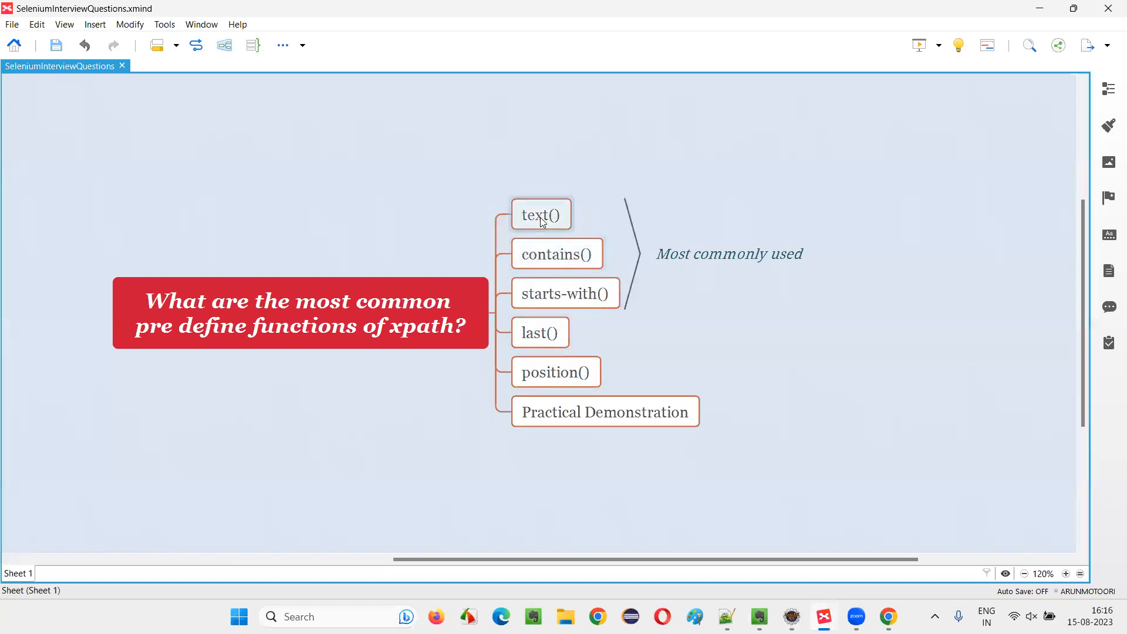
left_click(564, 293)
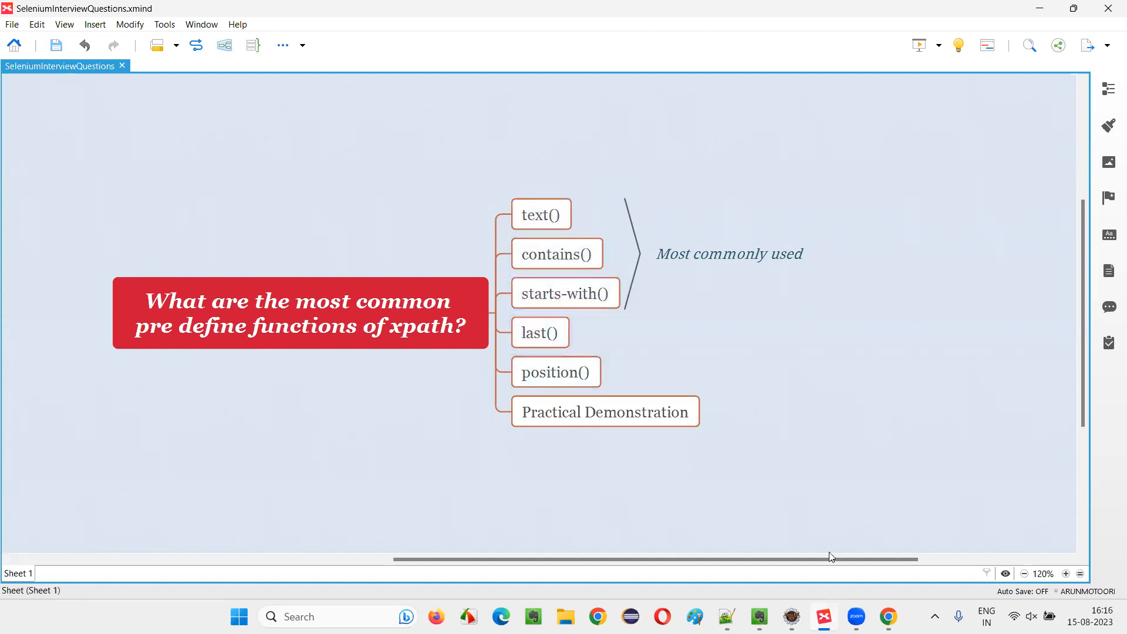
left_click(605, 412)
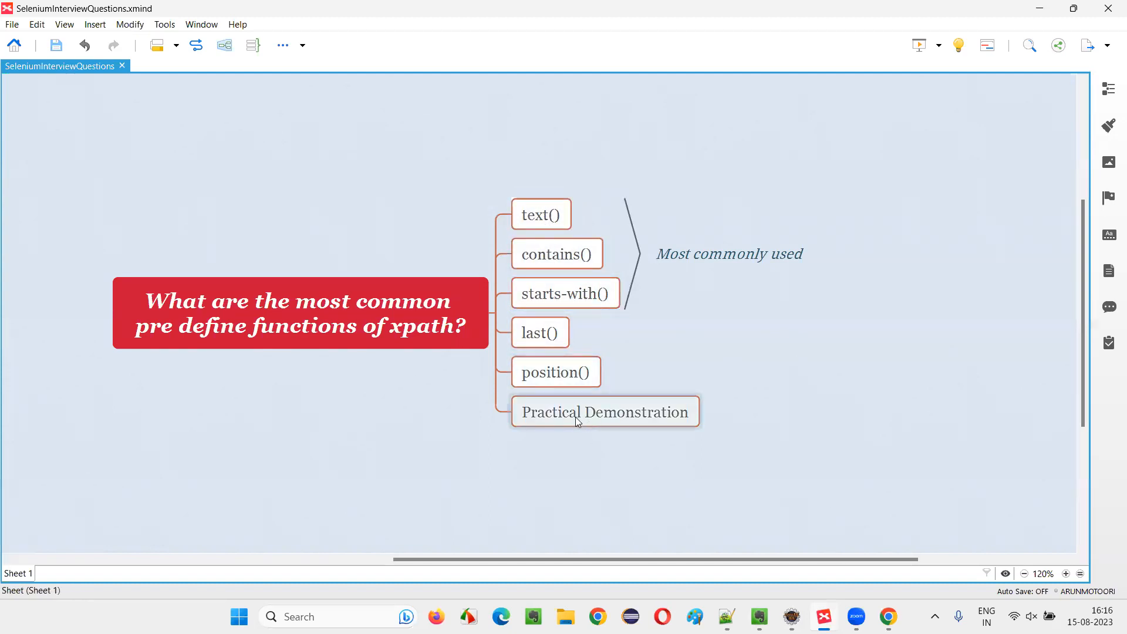
left_click(299, 312)
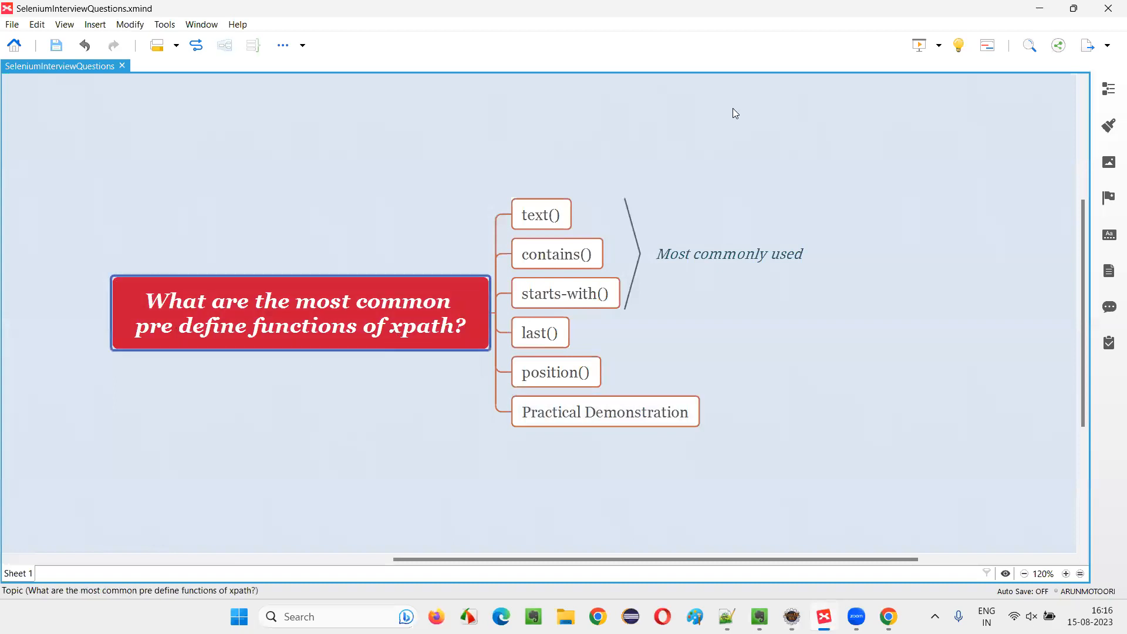
mouse_move(812, 51)
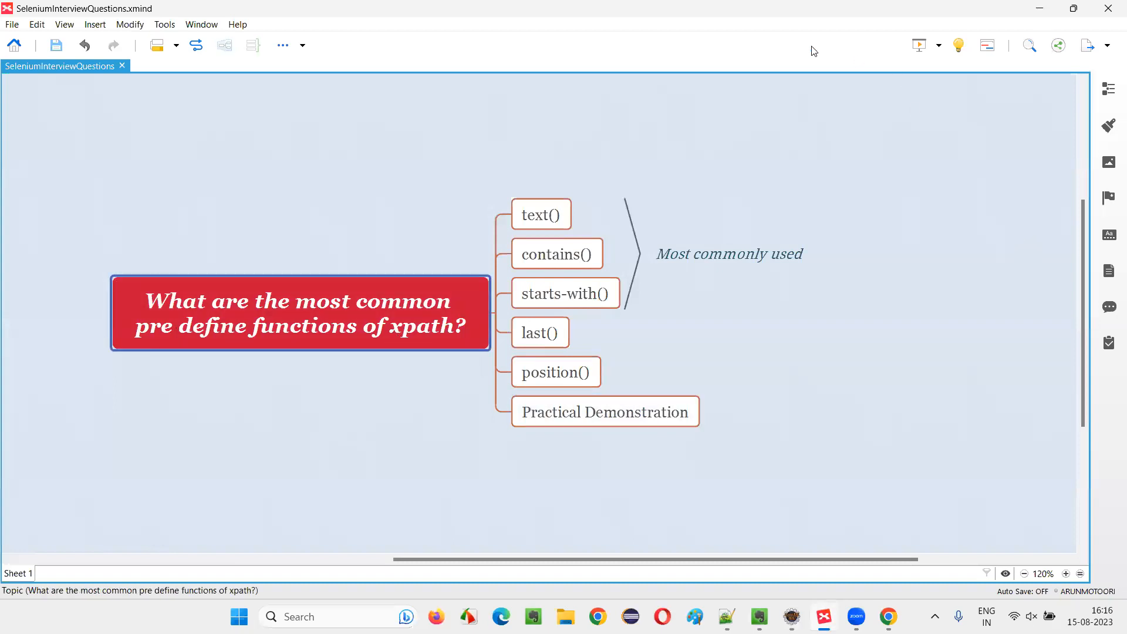